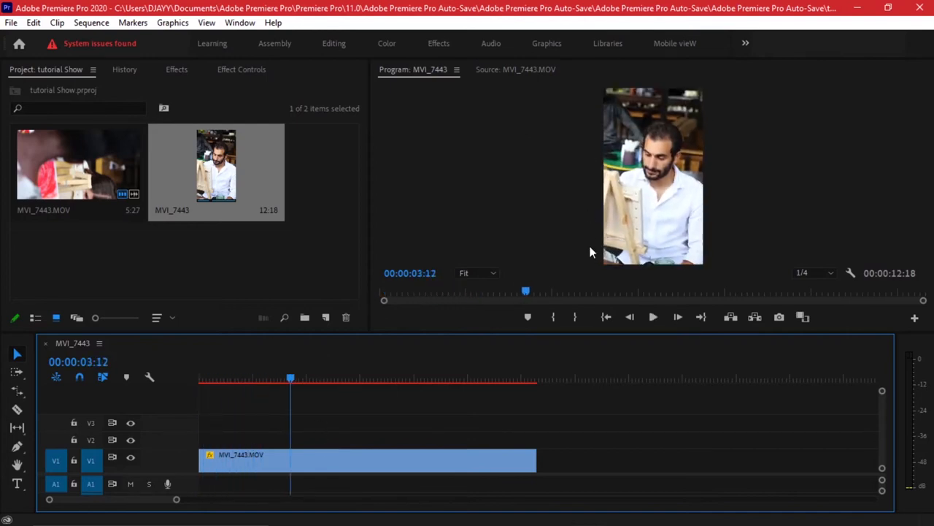
Check the sequence settings and skim through the MVI_7443.MOV source footage.
left_click(100, 23)
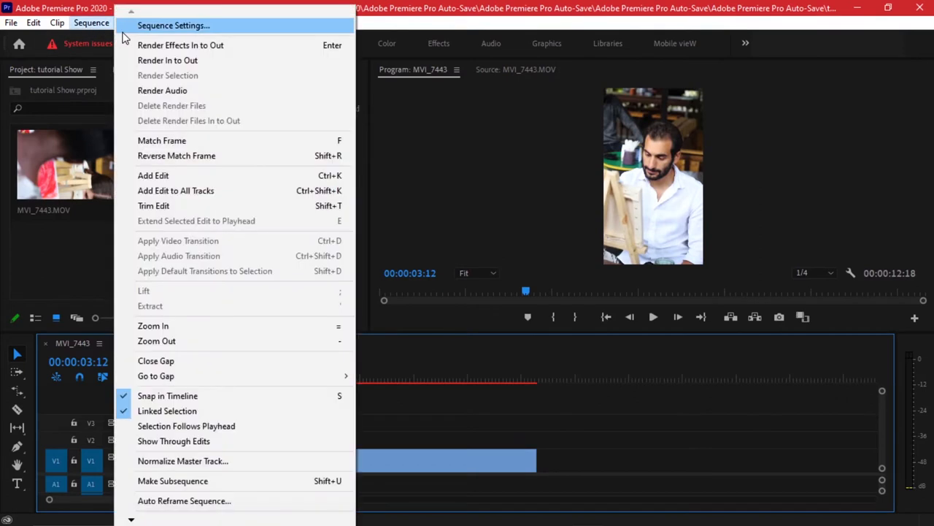
left_click(175, 26)
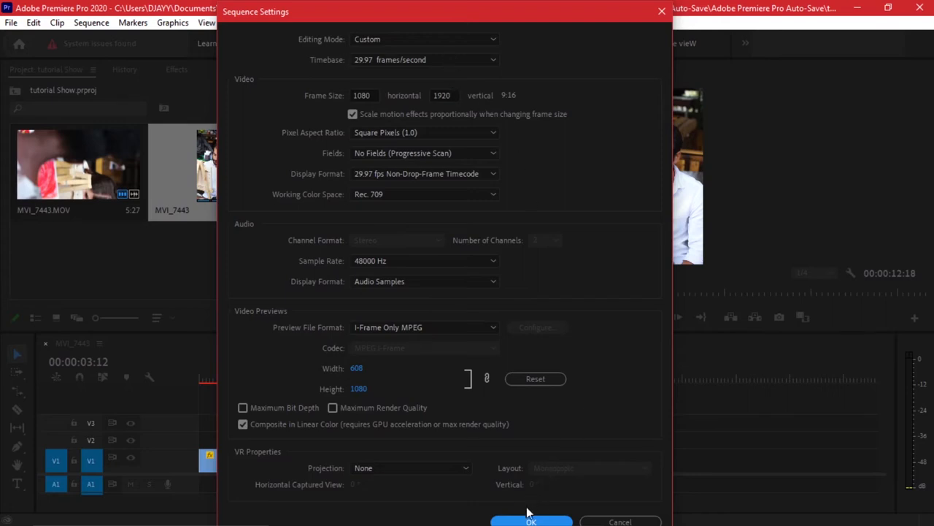
left_click(532, 519)
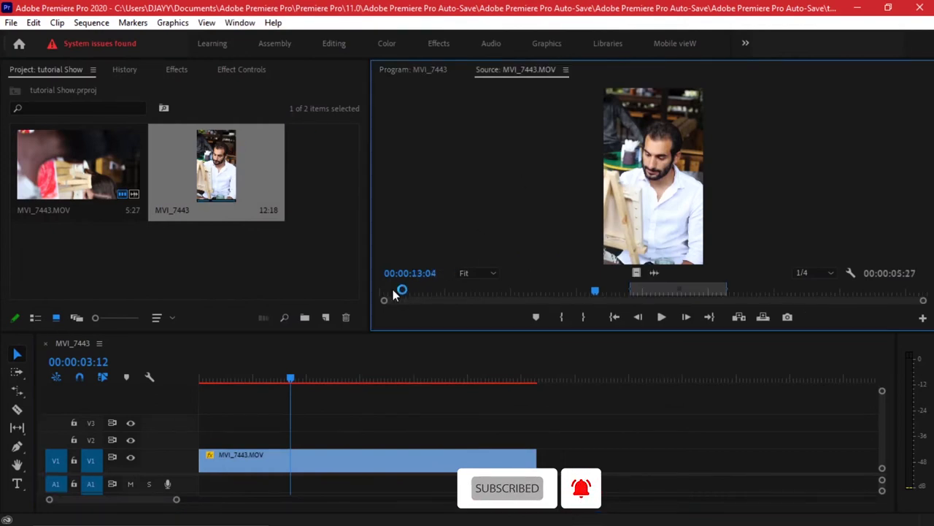
left_click_drag(402, 290, 449, 290)
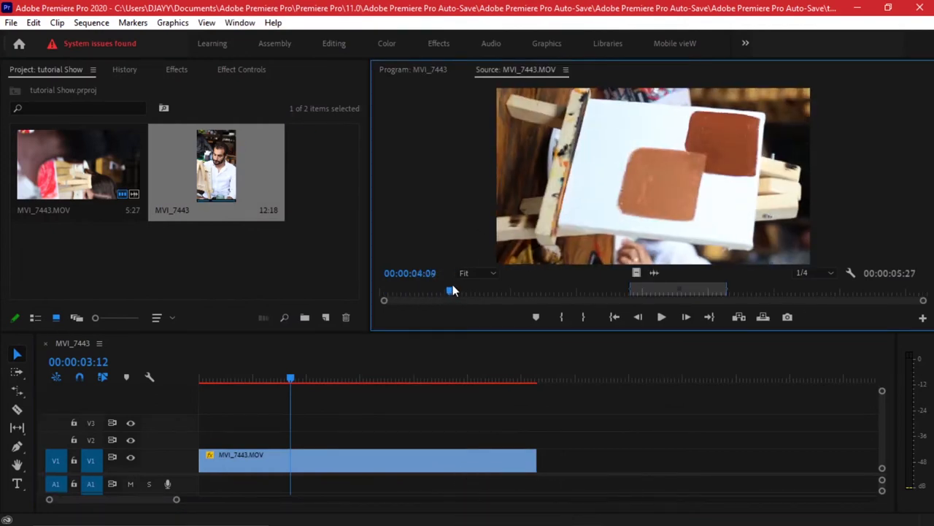
left_click_drag(450, 291, 458, 290)
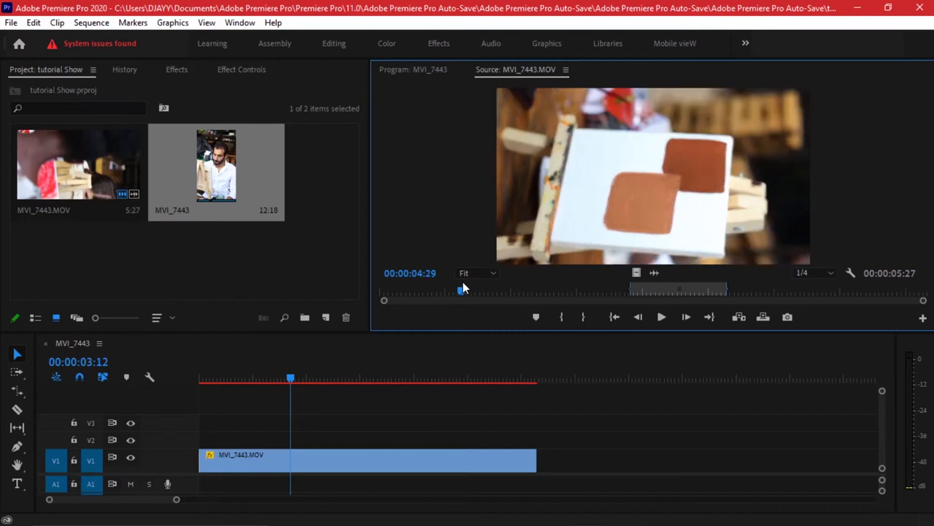
left_click_drag(459, 292, 469, 292)
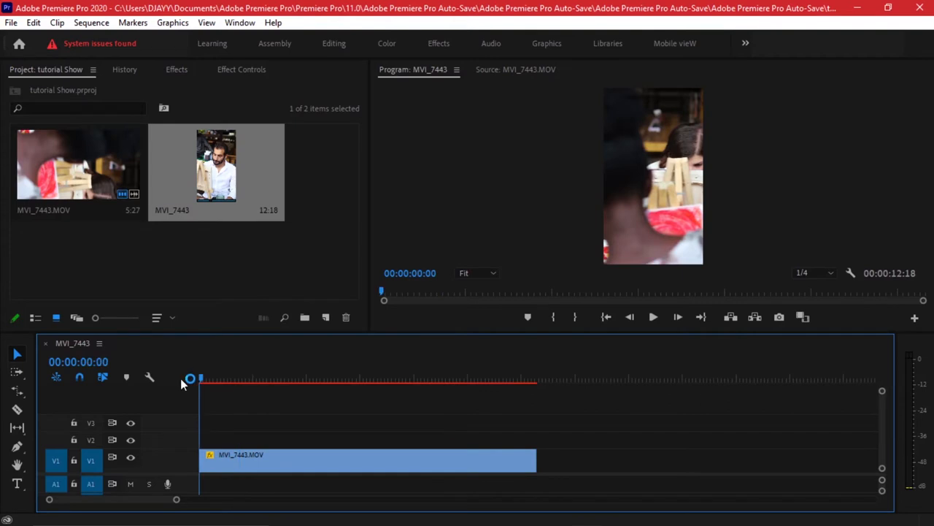
mouse_move(325, 319)
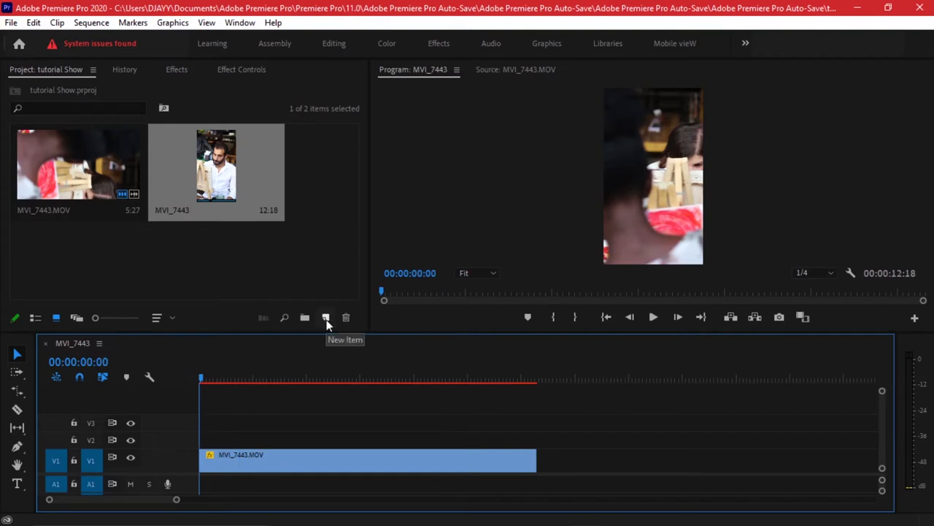
Create a 1080×1920 transparent video item and lay it on V2 above the clip.
left_click(324, 318)
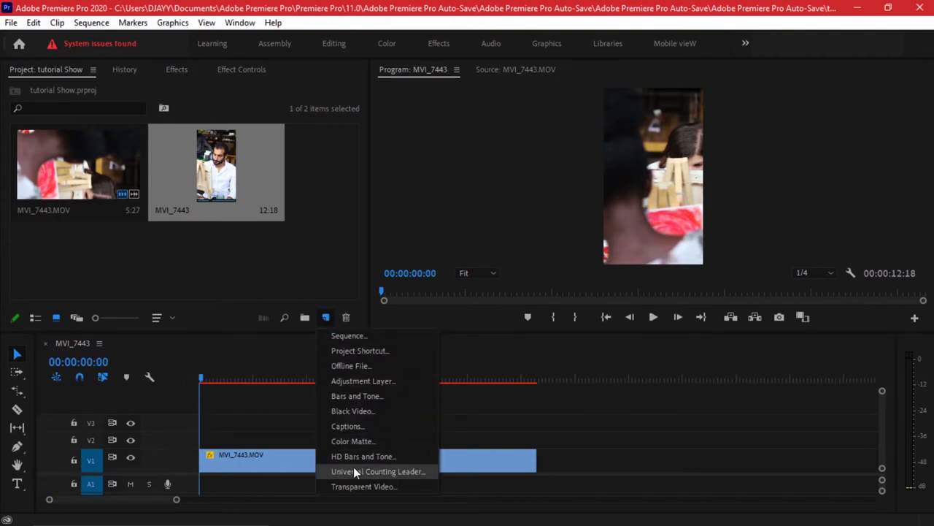
left_click(370, 488)
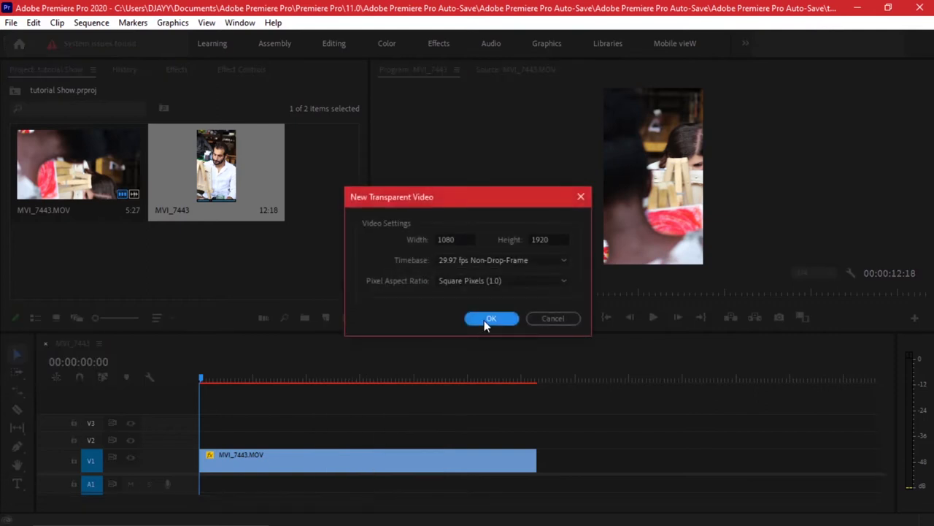
left_click(490, 318)
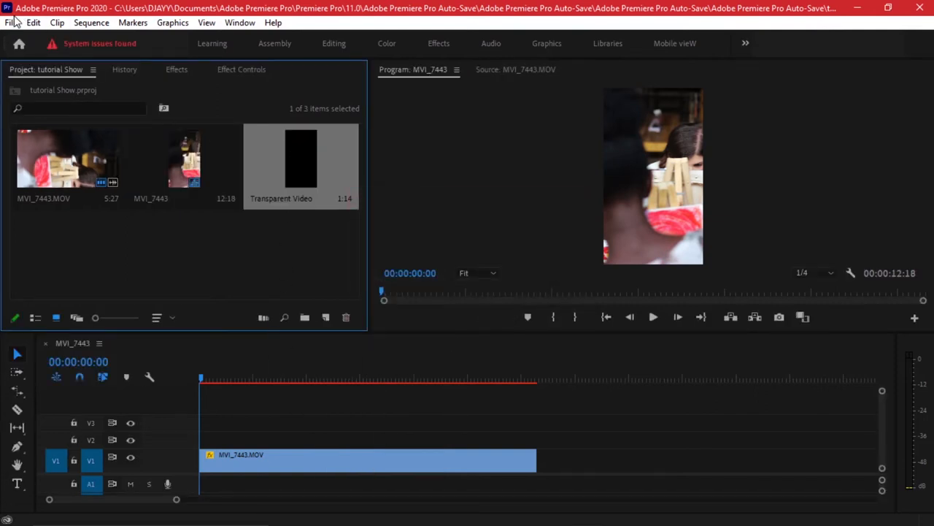
left_click(9, 24)
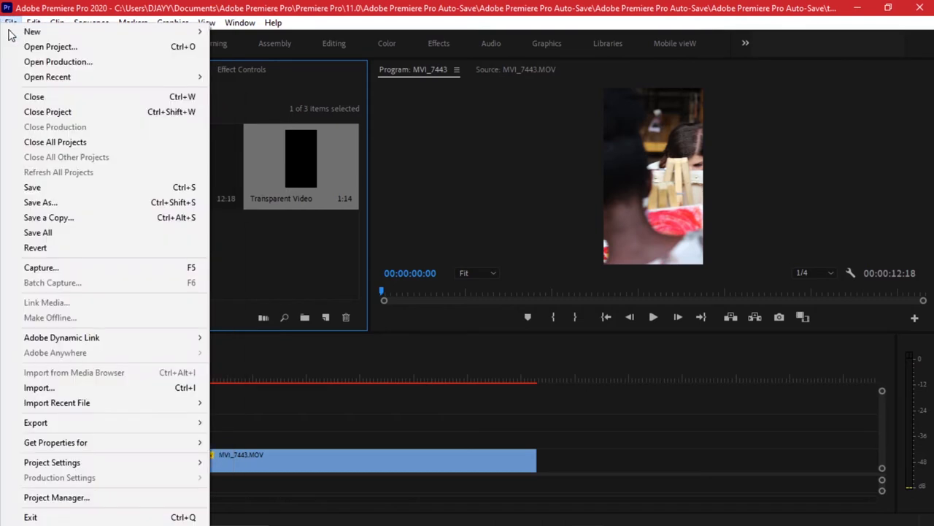
mouse_move(32, 31)
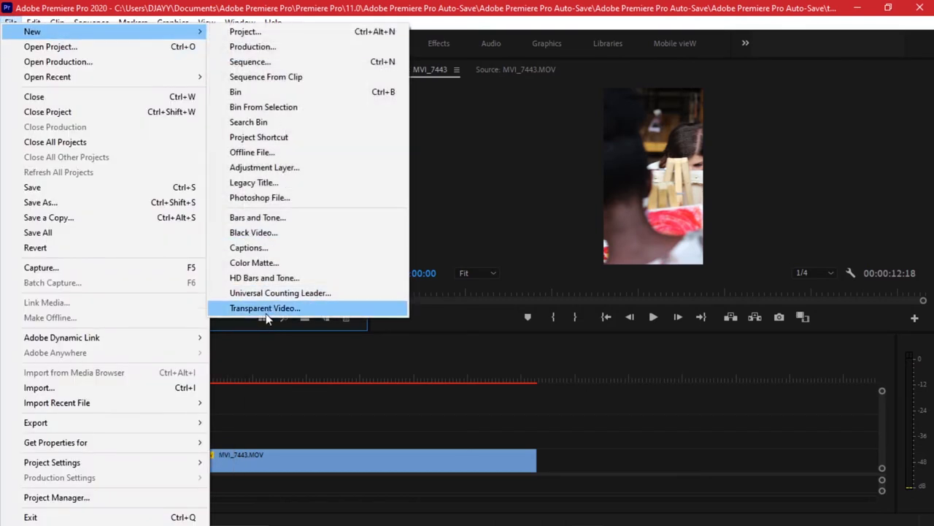
left_click(266, 307)
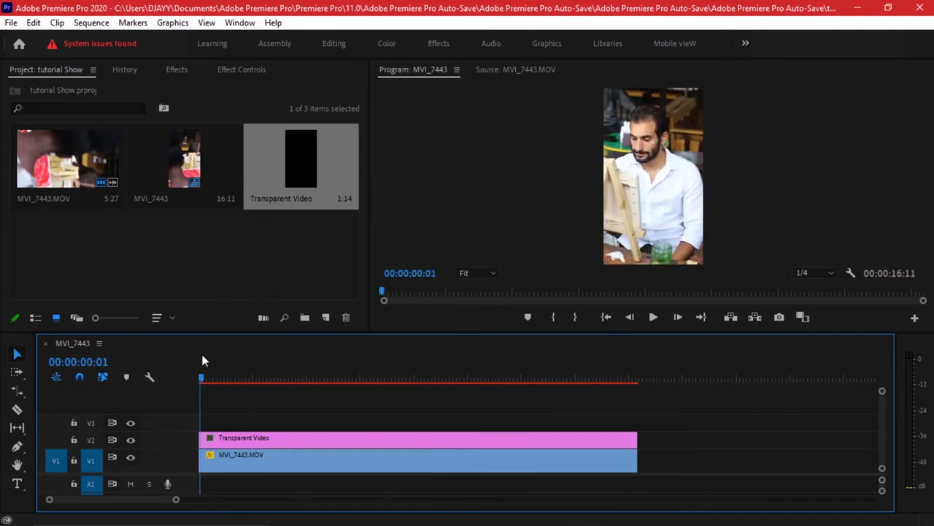
Replace the Transparent Video clip on V2 with a linked After Effects composition.
left_click(227, 376)
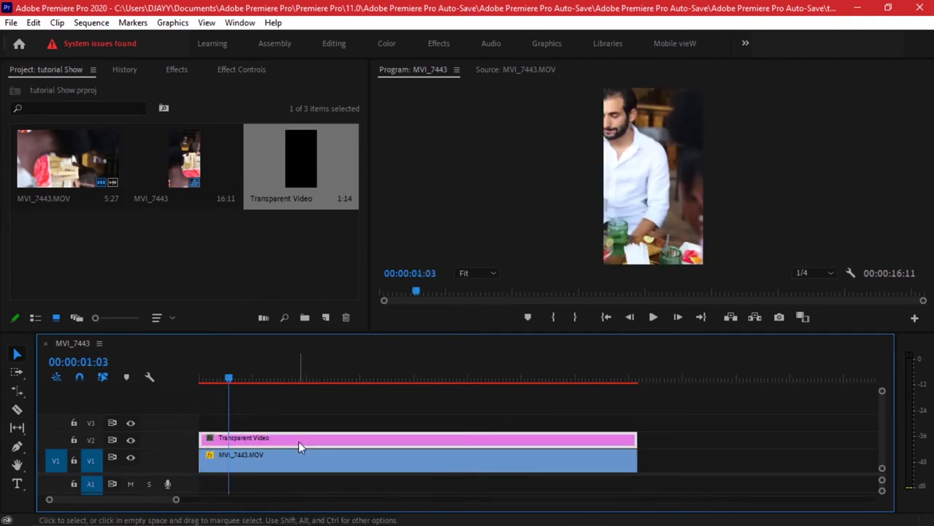
right_click(300, 447)
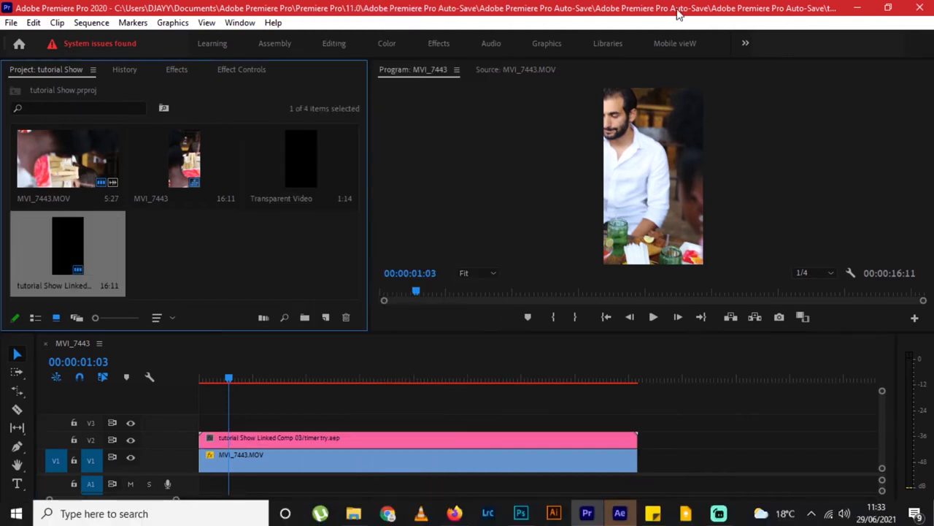
left_click(619, 514)
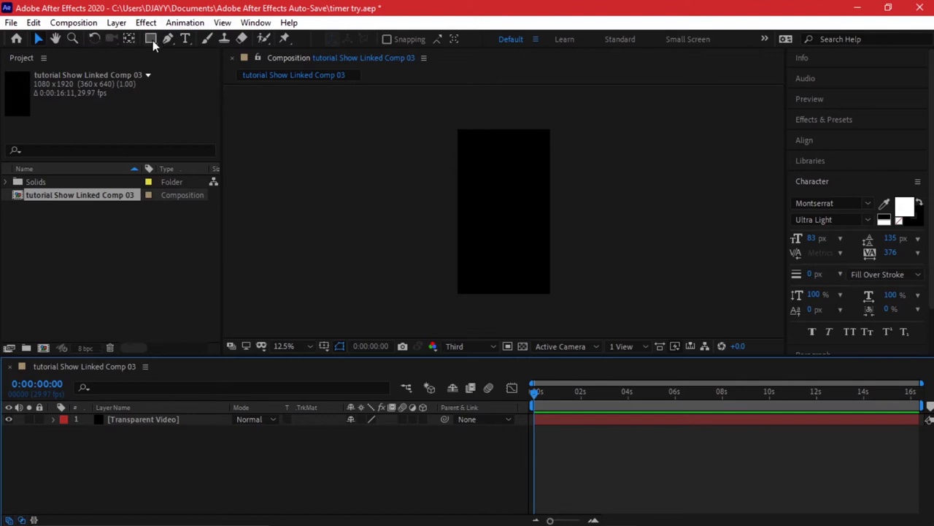
Draw an ellipse at the centre of the composition and give it a white fill.
left_click(152, 38)
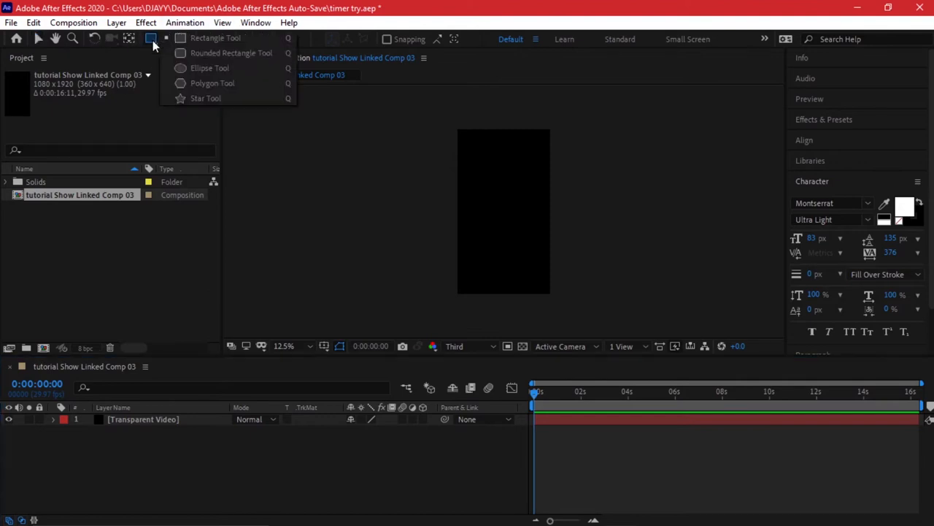
left_click(207, 38)
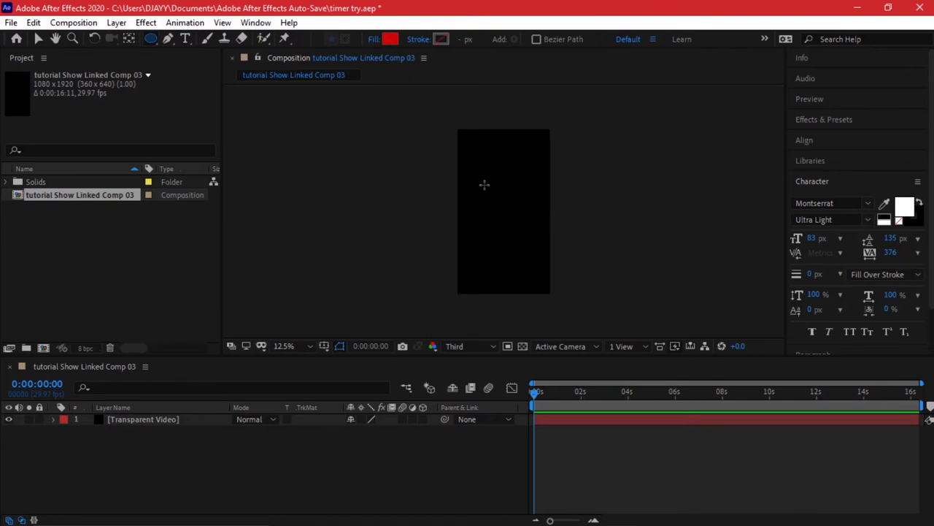
left_click_drag(481, 183, 522, 222)
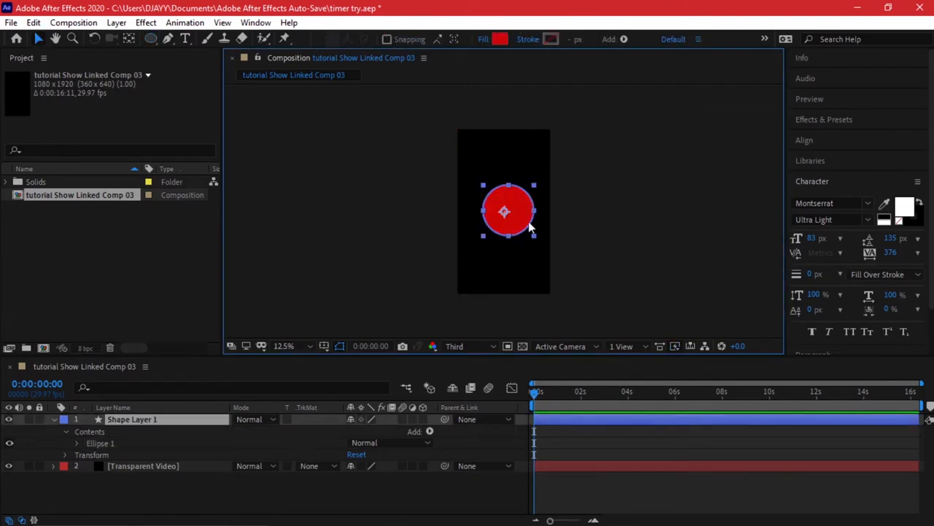
left_click(498, 38)
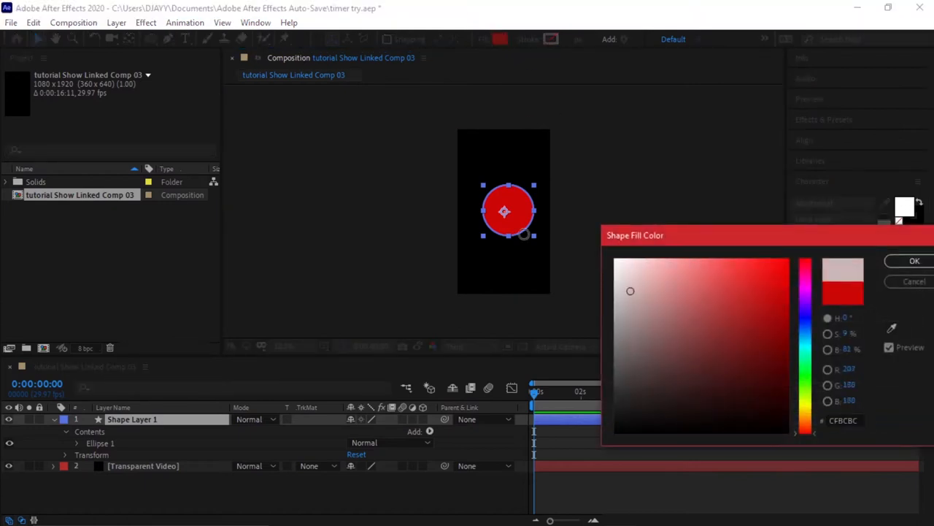
left_click(912, 260)
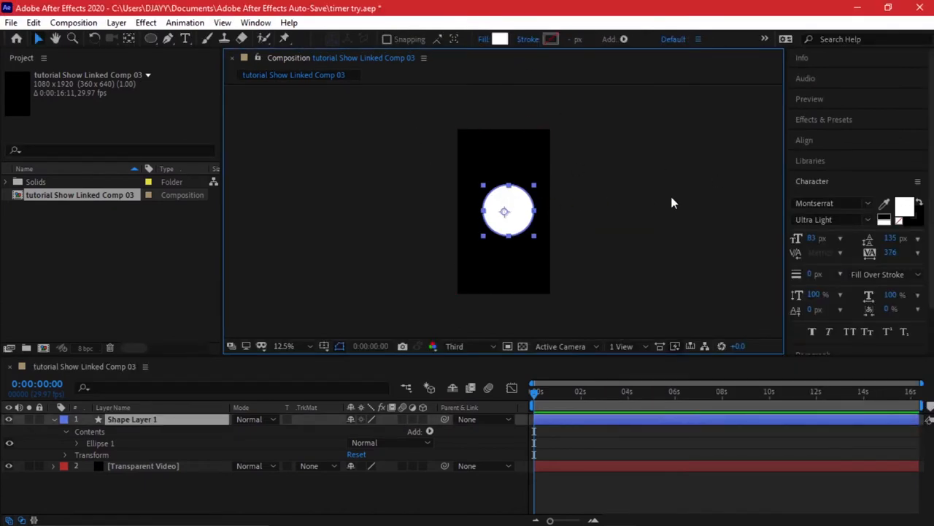
mouse_move(143, 428)
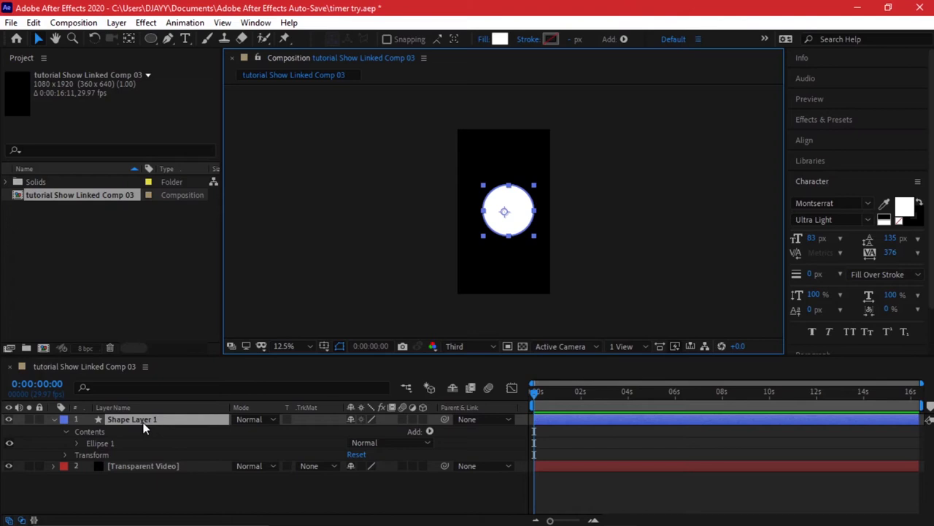
Rename Shape Layer 1 to 'circle fill'.
double_click(131, 419)
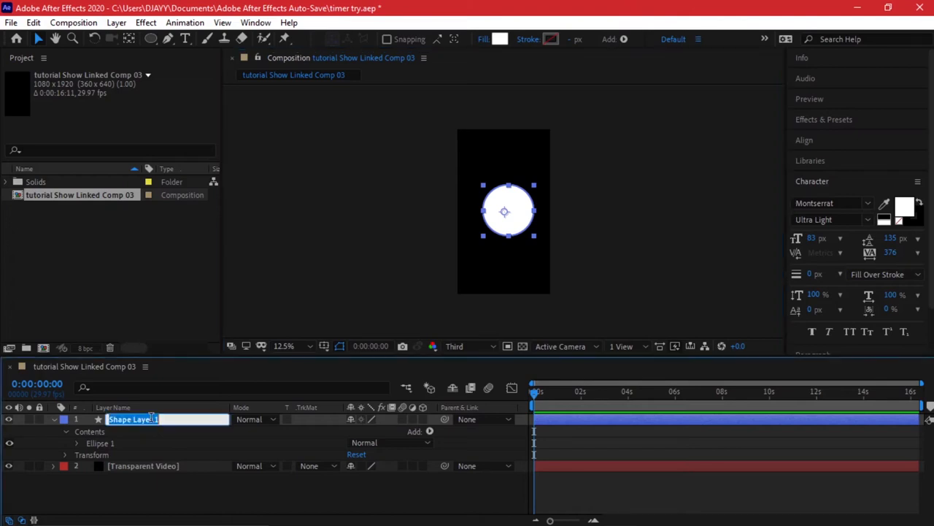
type("c")
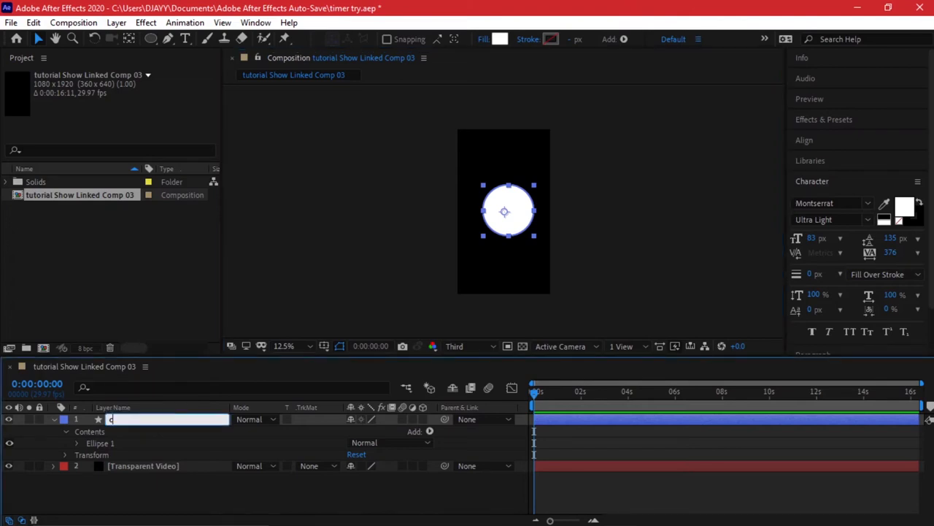
type("circle fill")
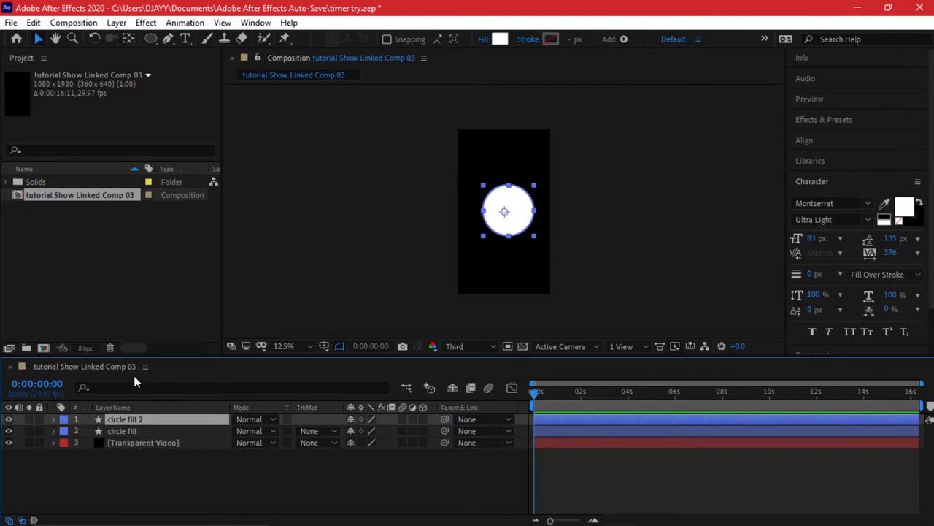
Duplicate the circle as a white outline ring below it and rename it 'circle stroke'.
left_click_drag(504, 212, 514, 262)
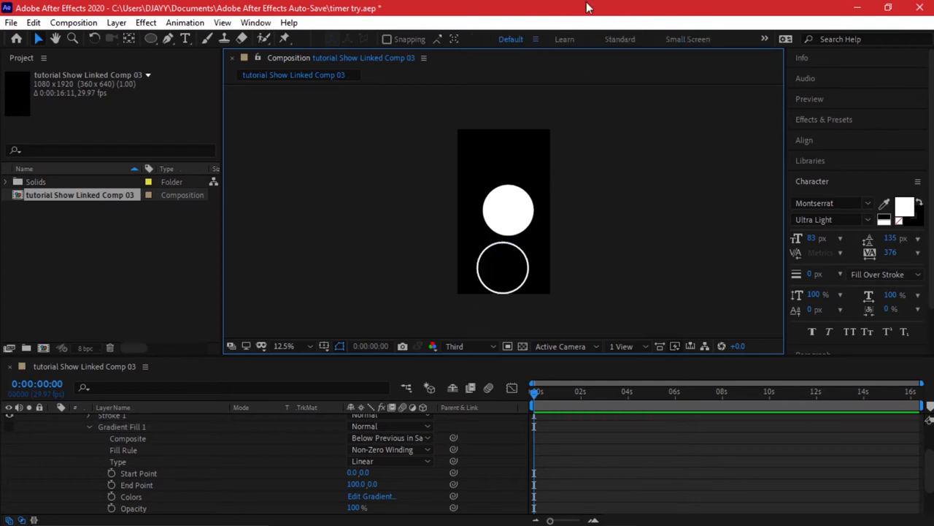
left_click(500, 269)
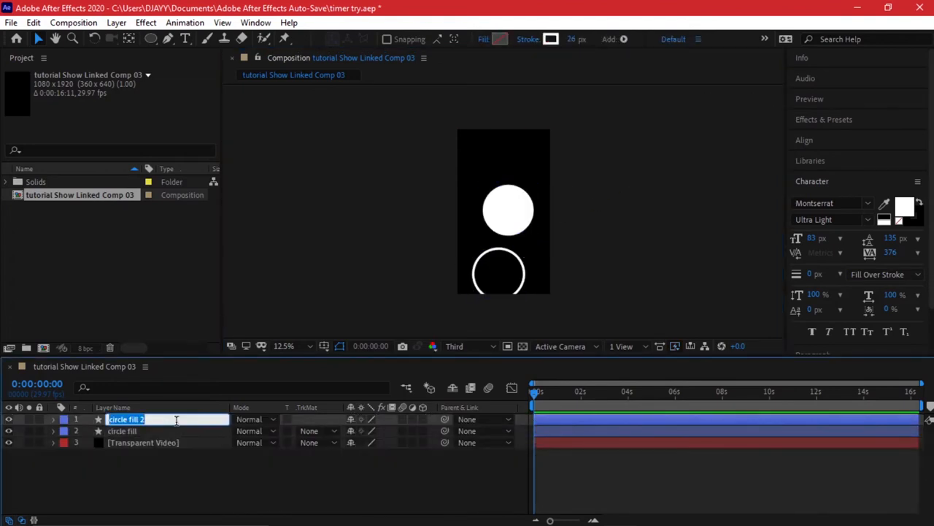
type("circl")
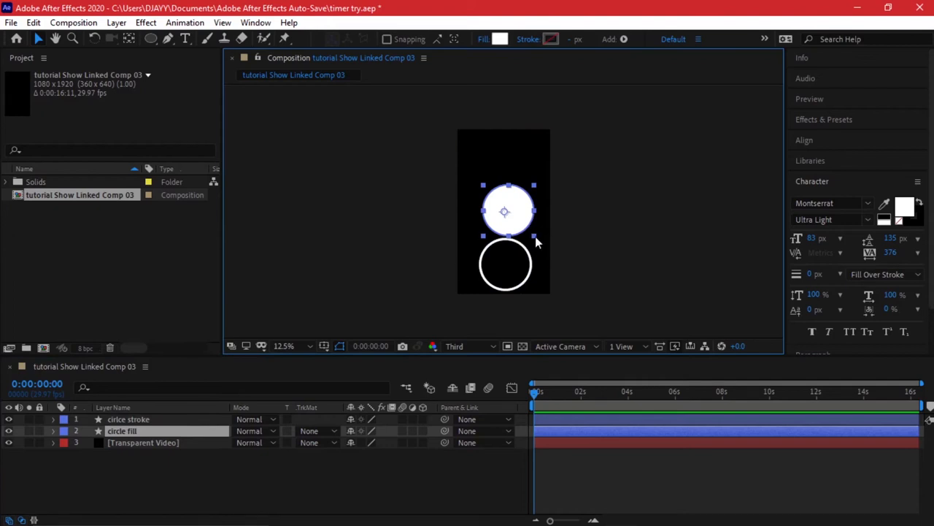
mouse_move(534, 238)
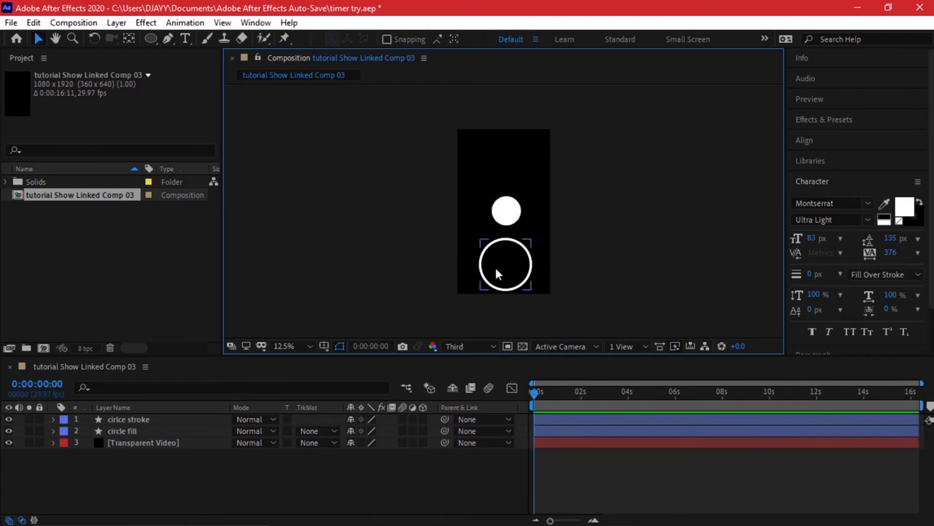
Centre the 'circle stroke' ring on the filled circle to form a concentric icon.
left_click(129, 419)
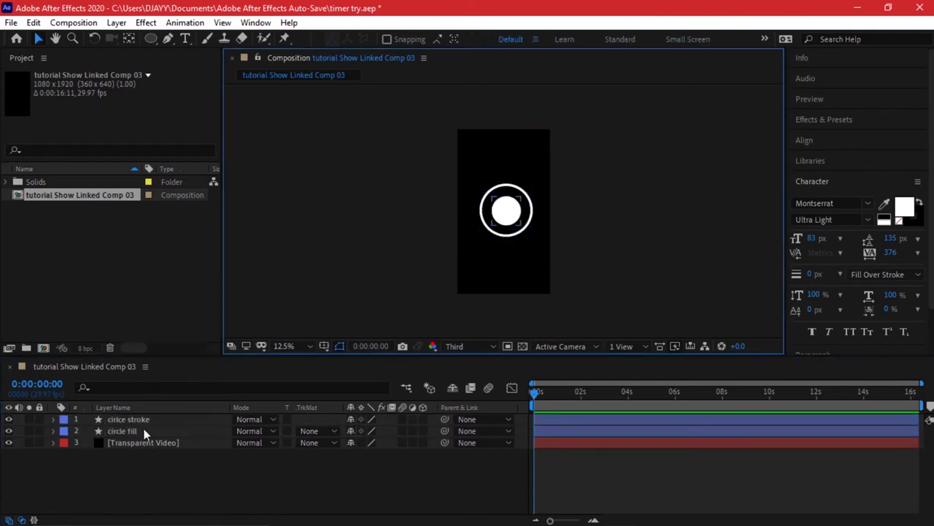
Pre-compose both circles into a composition named 'bottom left icons'.
right_click(124, 430)
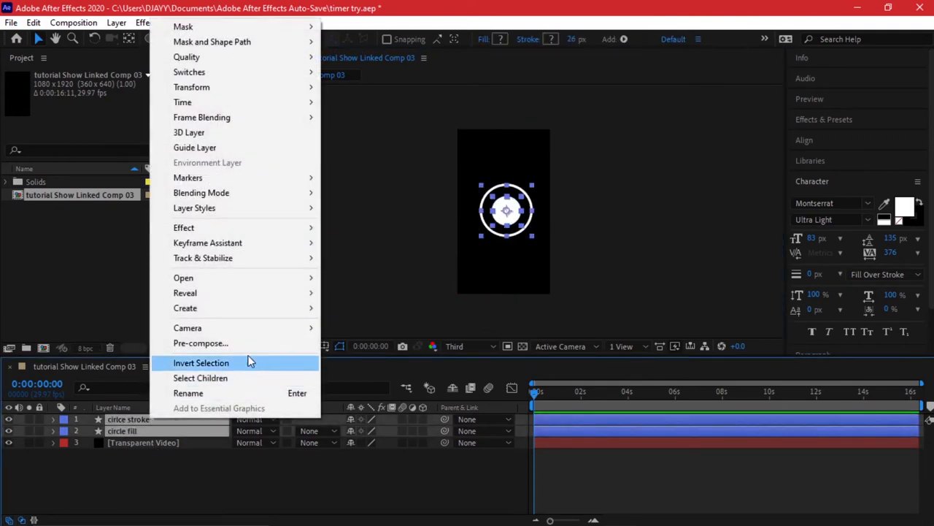
left_click(200, 343)
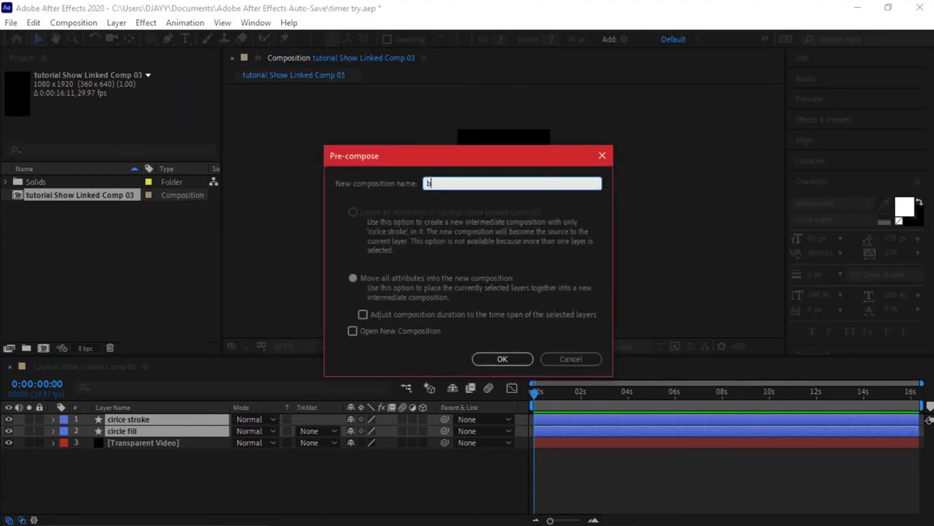
type("ottom left")
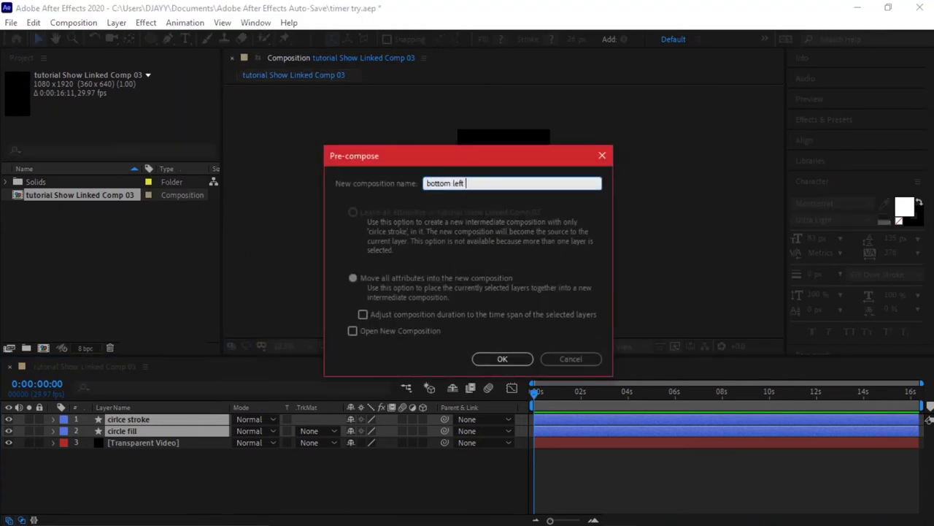
left_click(502, 359)
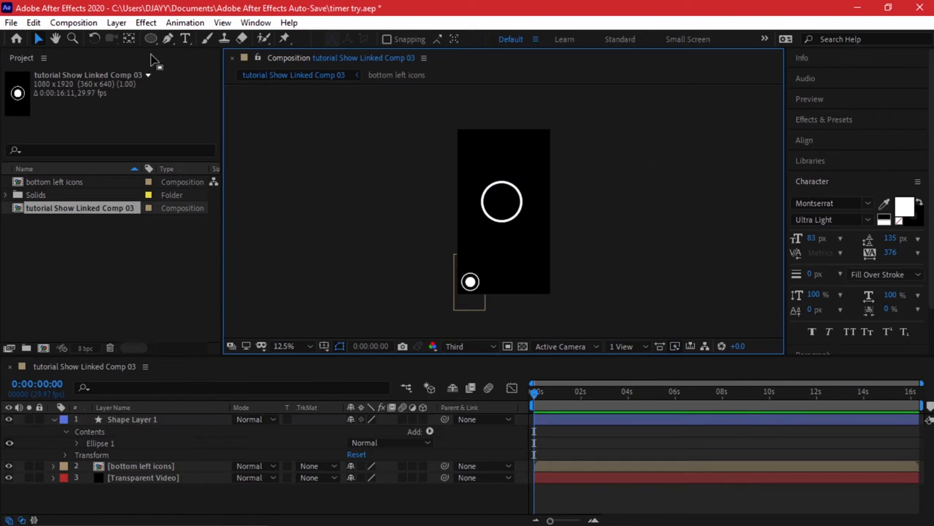
Draw a square inside the centred ring and give it a red fill.
left_click(151, 35)
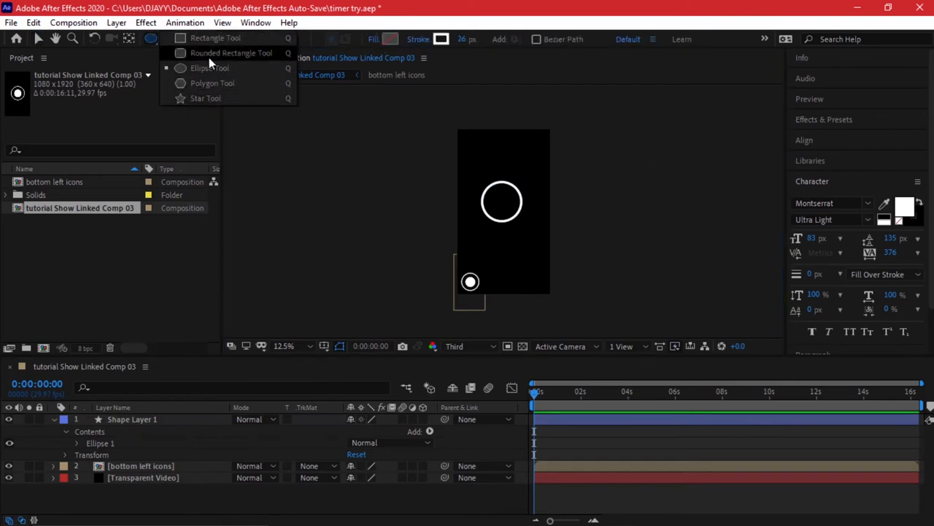
left_click(206, 67)
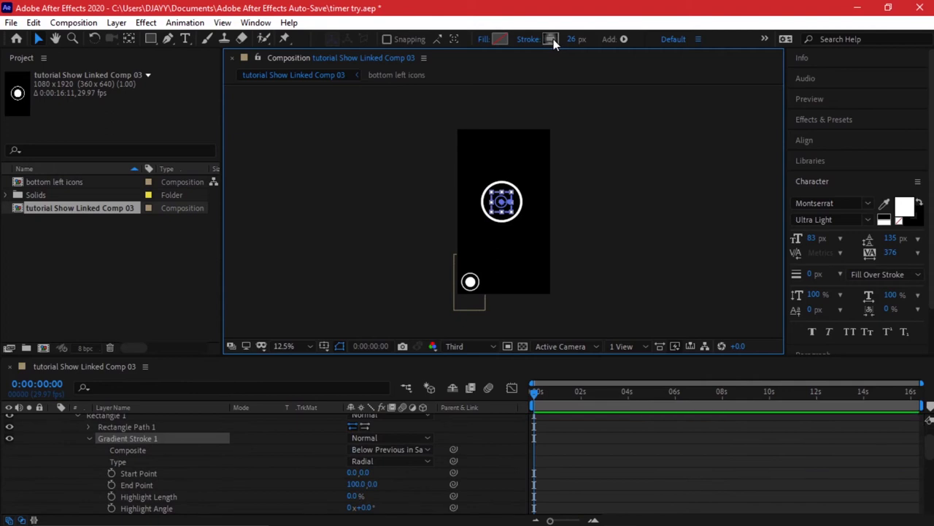
left_click(502, 39)
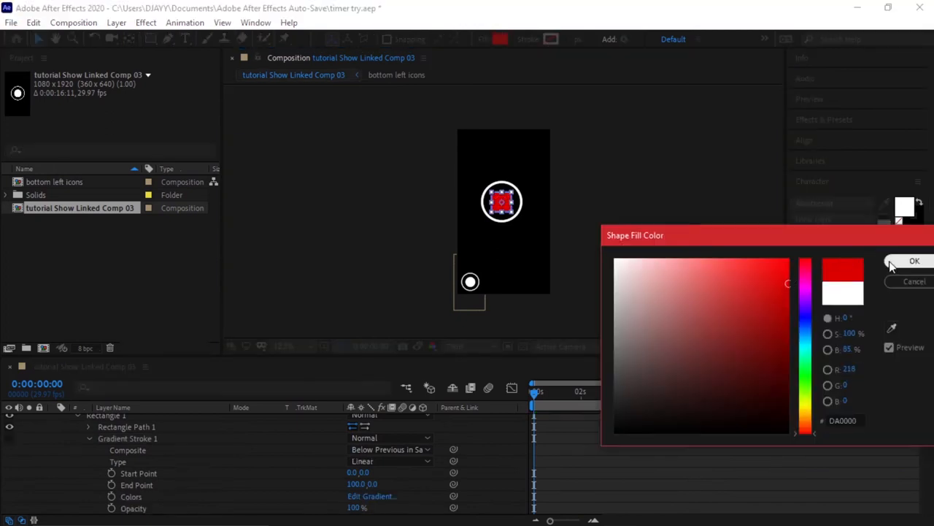
left_click(914, 260)
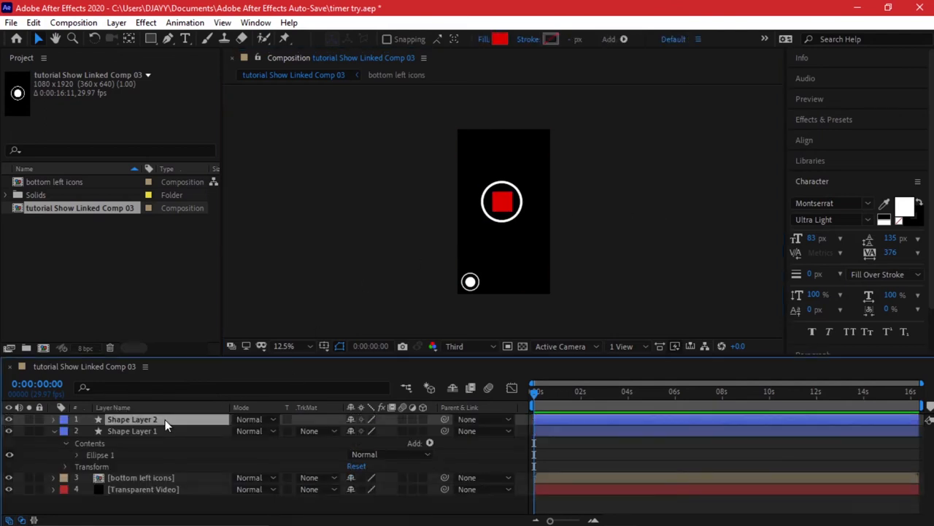
Rename the layers to 'red rectangle' and 'stroke circle'.
double_click(131, 419)
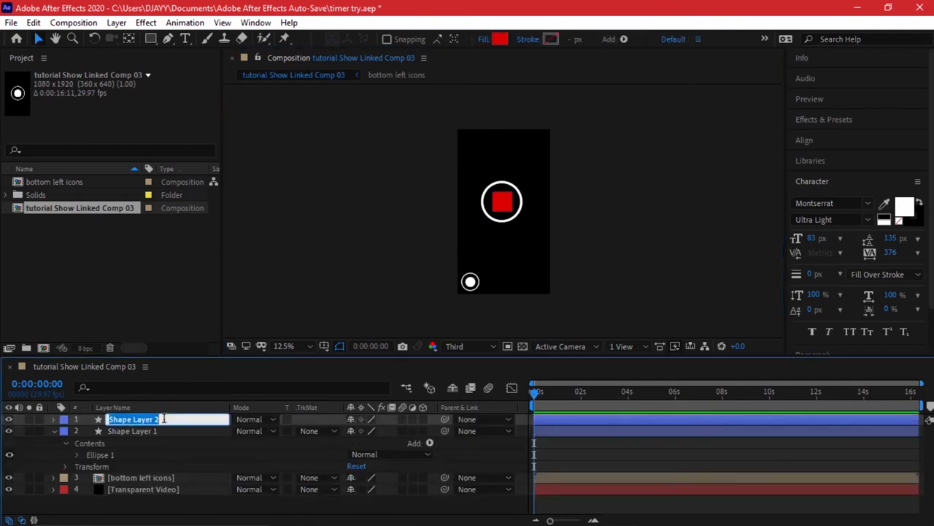
type("red rectangle")
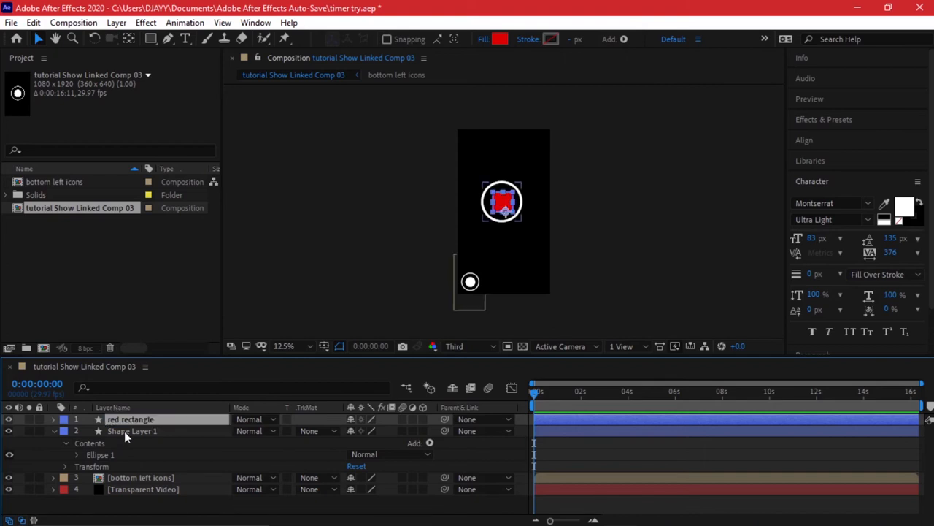
double_click(133, 431)
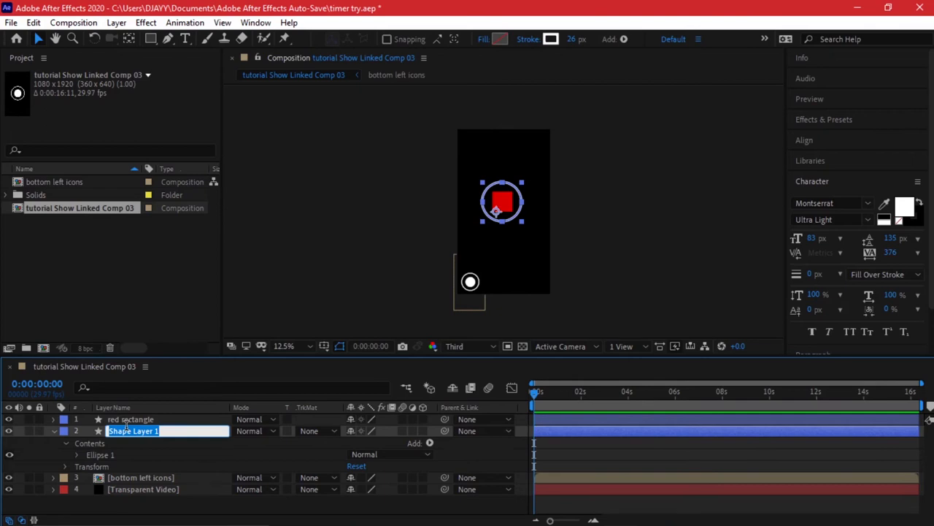
type("stroke circle")
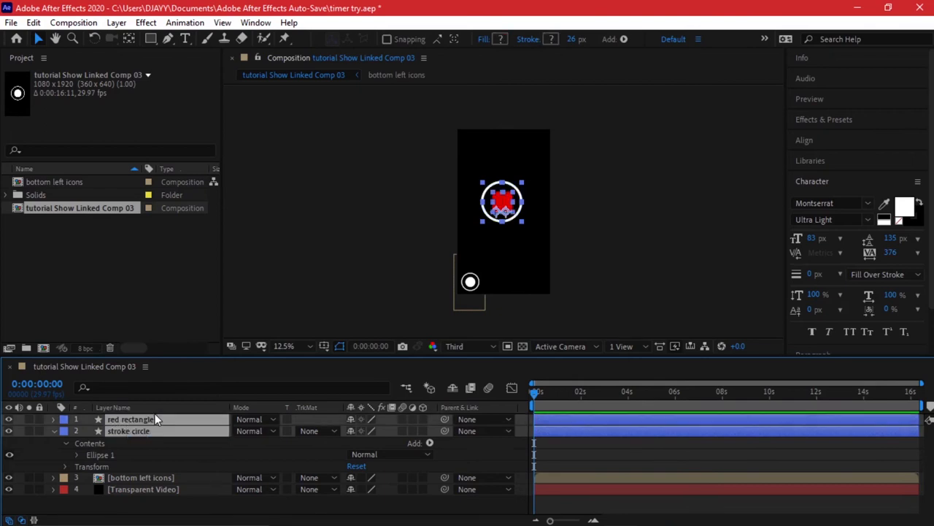
Pre-compose the red rectangle and stroke circle into their own composition.
right_click(130, 418)
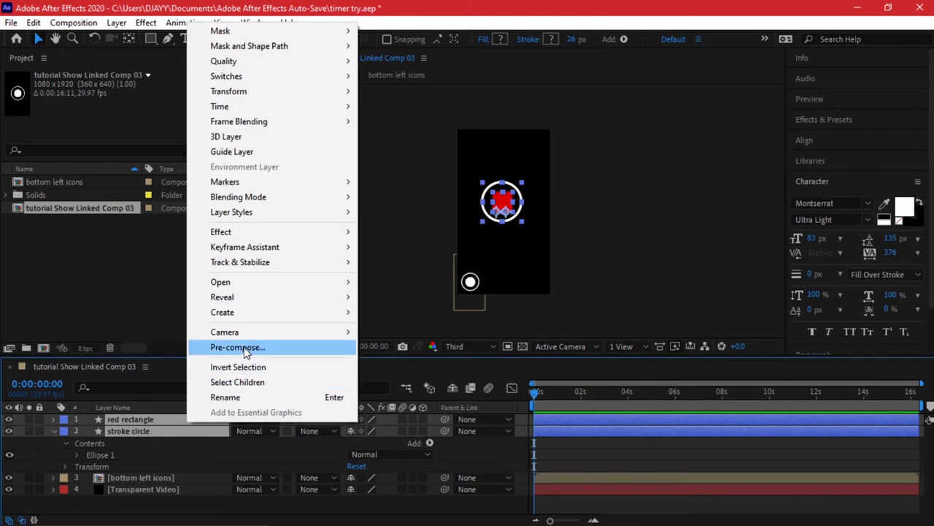
left_click(236, 347)
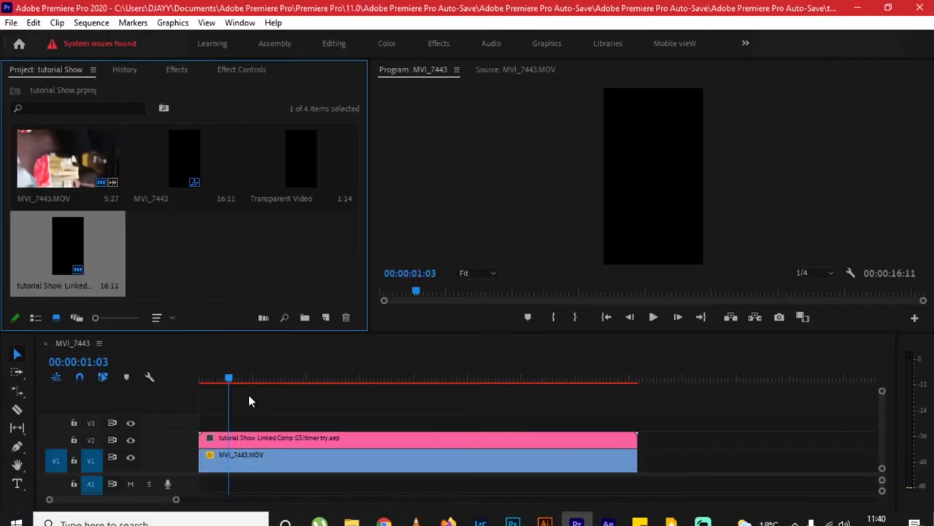
Scrub the Premiere Pro playhead to preview the record icons over the vertical video.
left_click(289, 378)
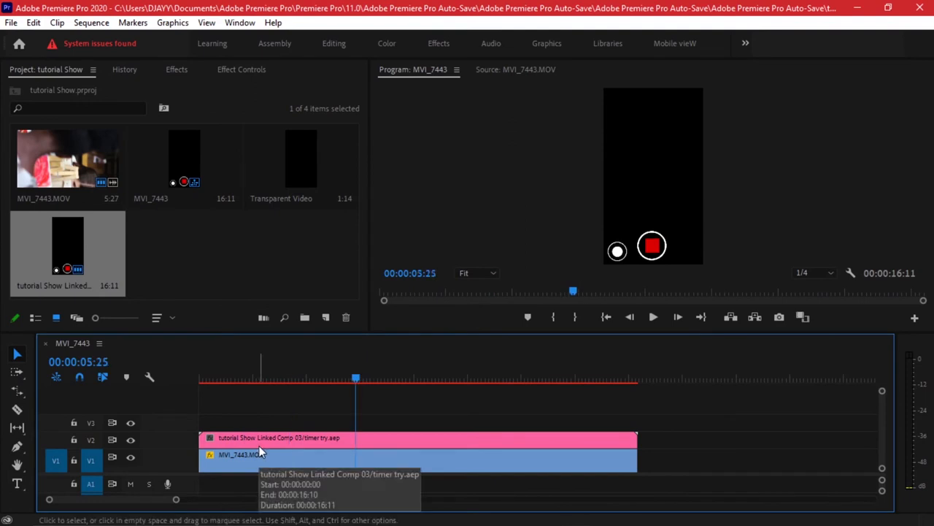
left_click_drag(356, 376, 326, 376)
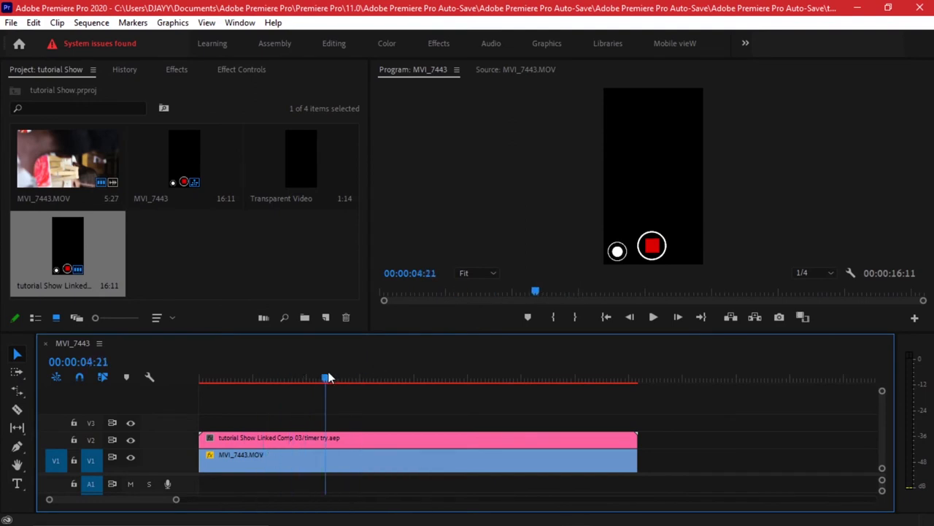
left_click(607, 514)
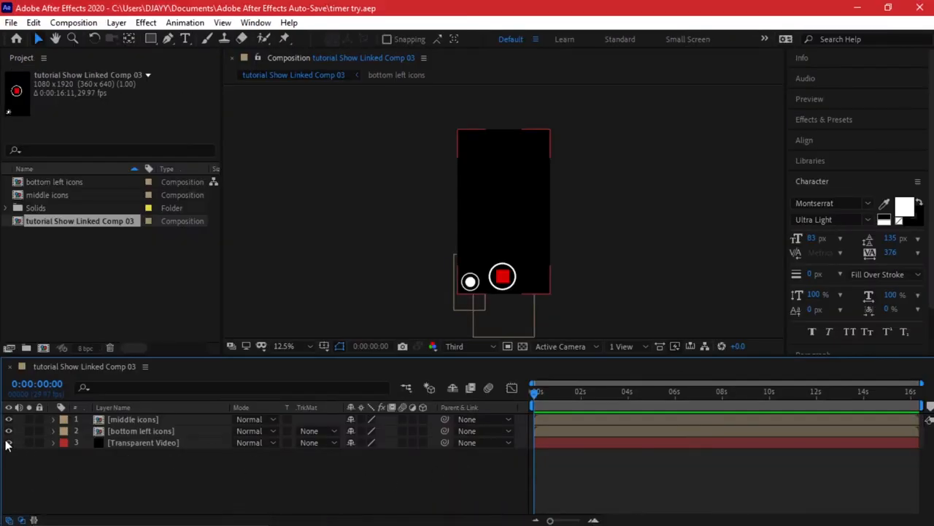
Delete the Transparent Video layer from the record-icons composition.
left_click(143, 442)
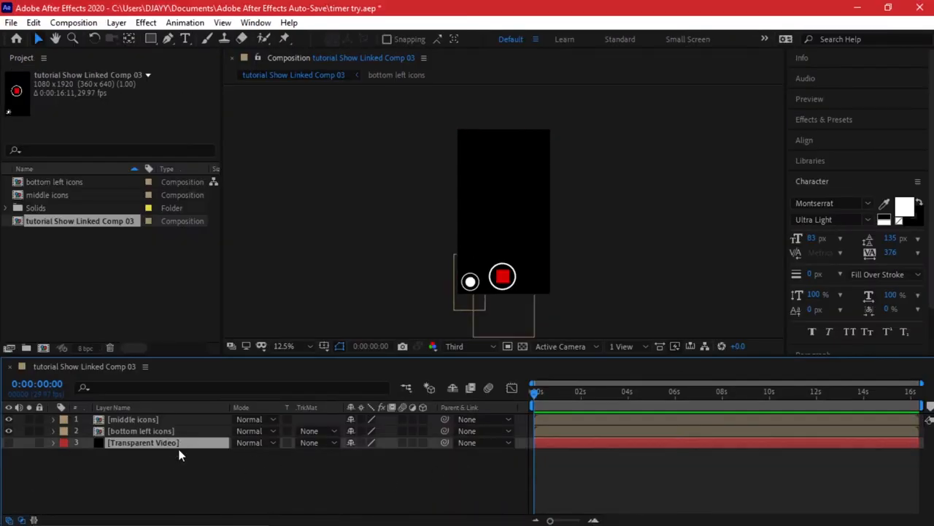
key("ctrl+s")
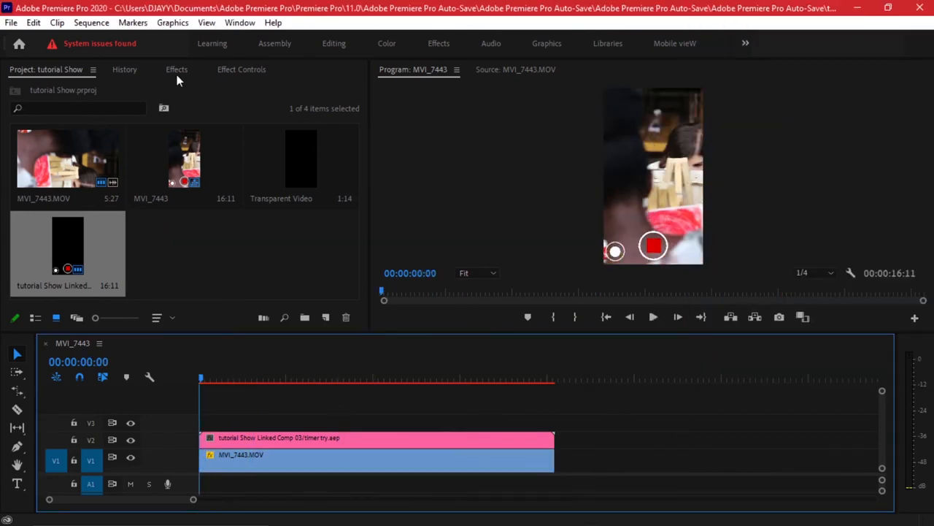
left_click(176, 70)
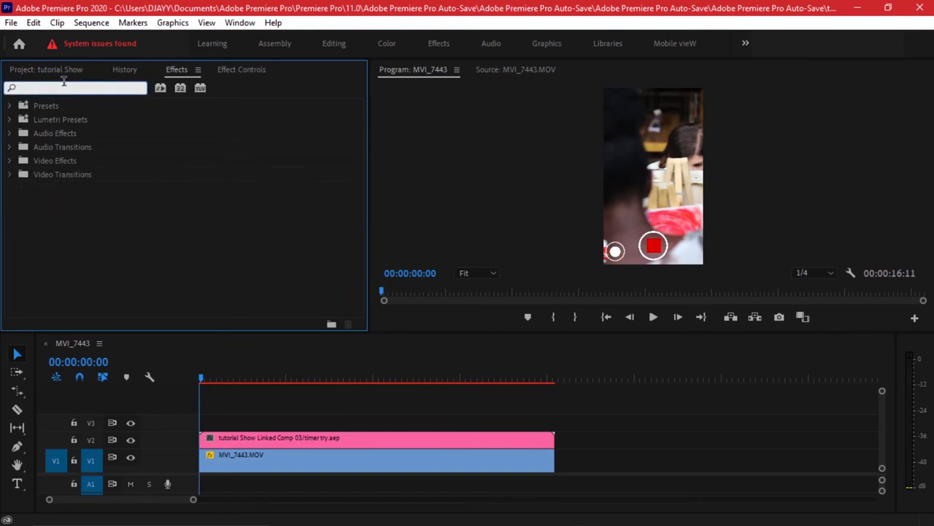
type("timecode")
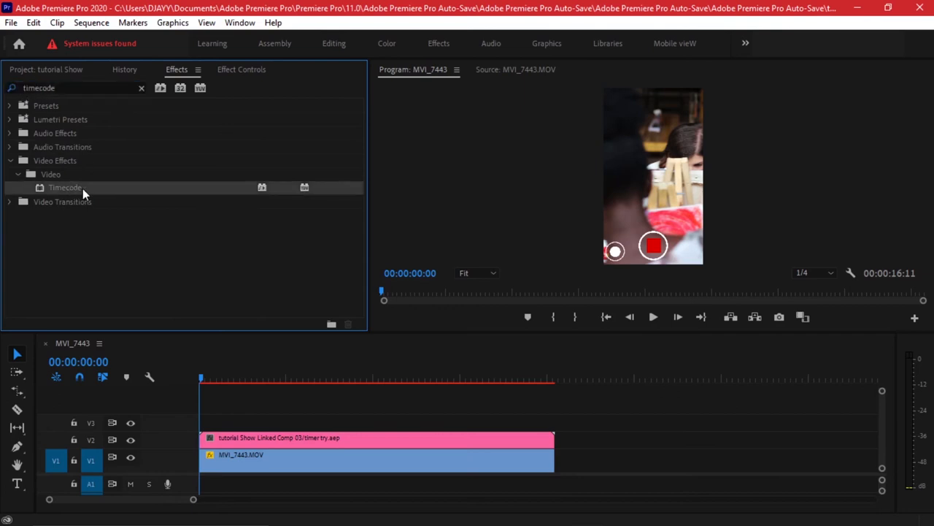
mouse_move(111, 193)
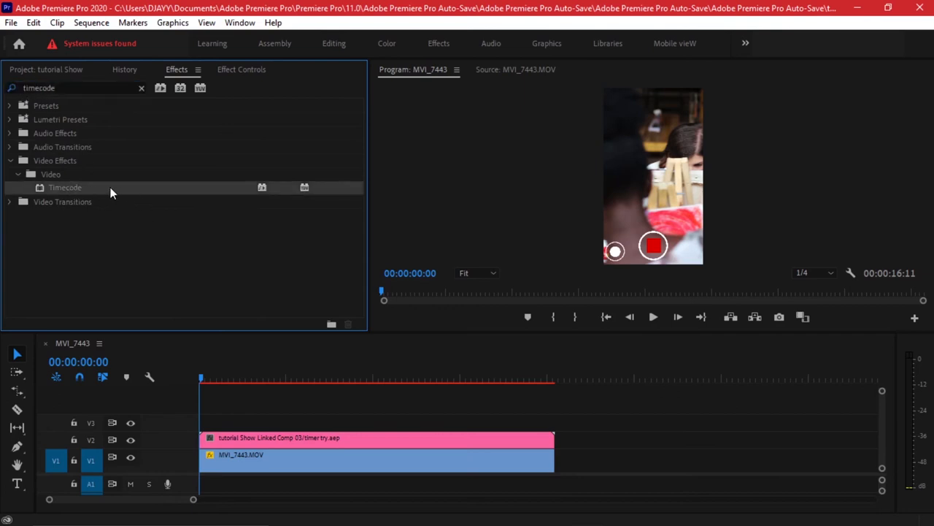
left_click(308, 459)
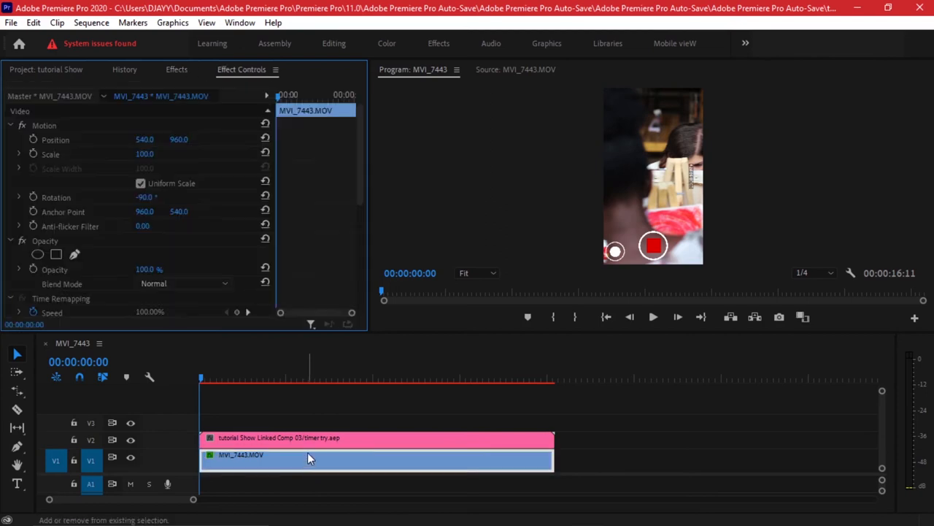
mouse_move(692, 184)
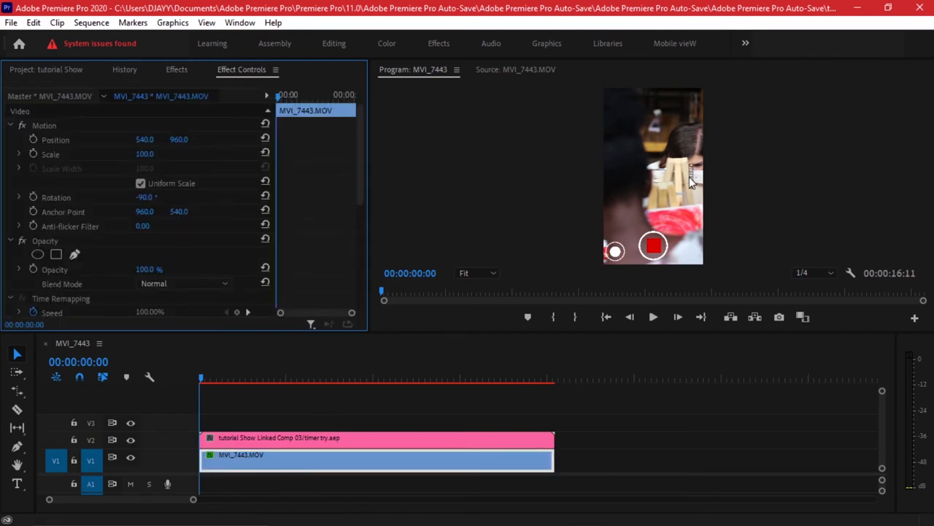
scroll("down", 3)
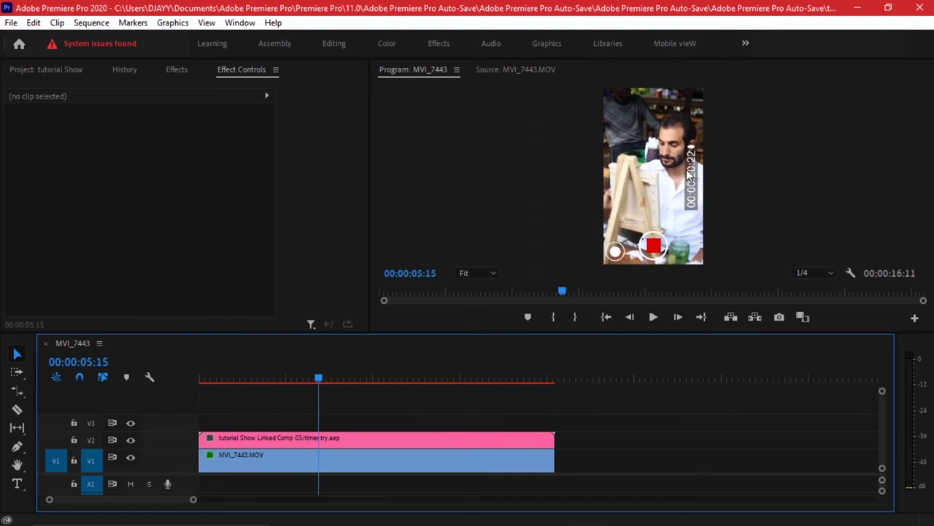
left_click(327, 456)
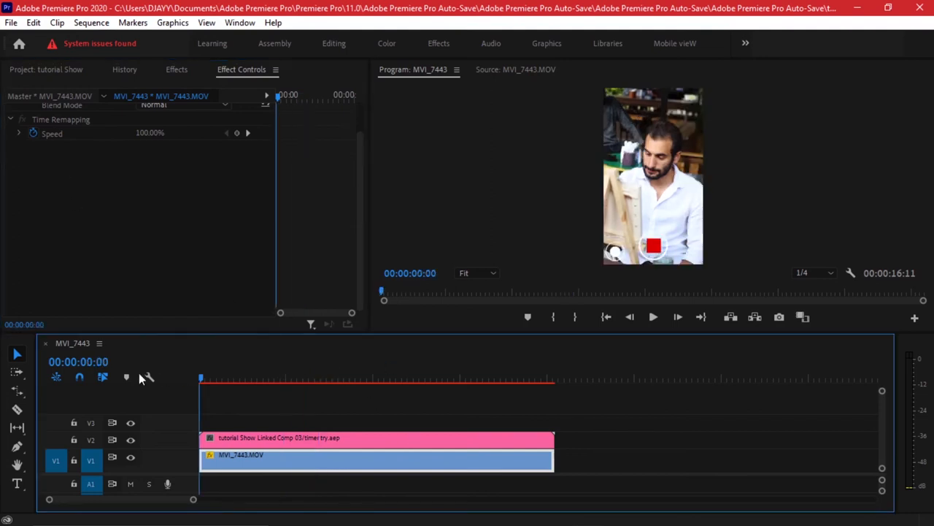
left_click(48, 71)
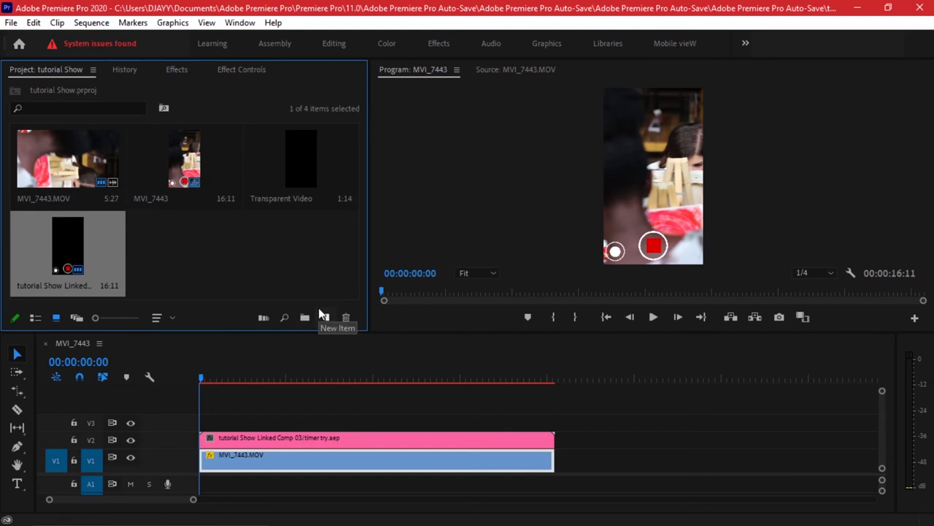
Create a new Transparent Video item from the Project panel's New Item list.
left_click(324, 318)
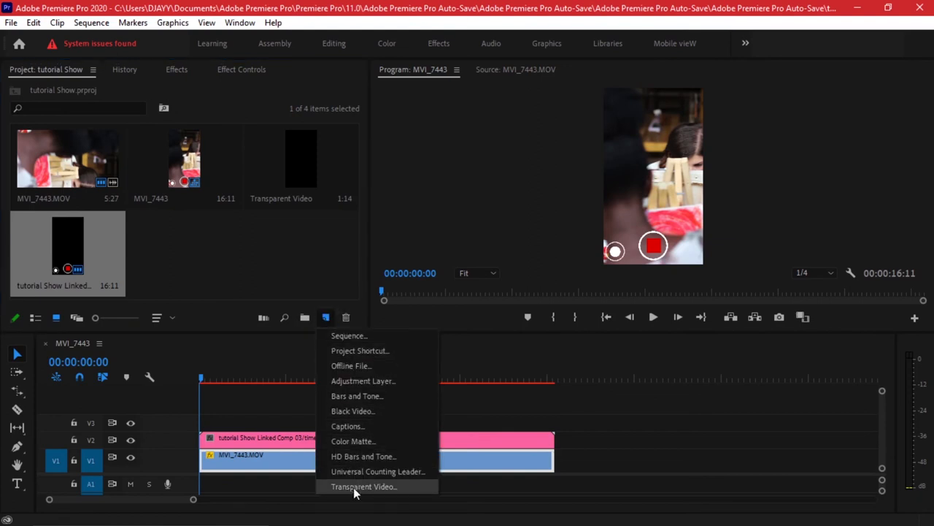
left_click(360, 486)
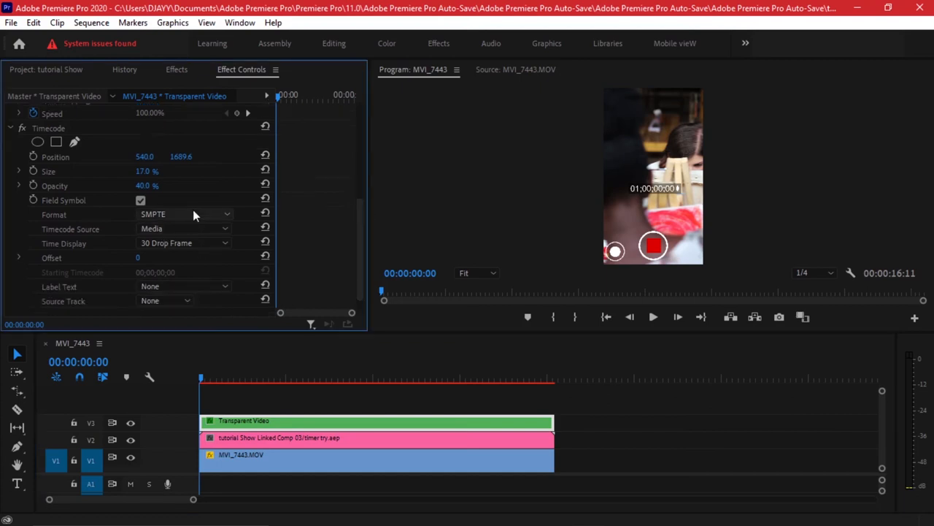
Keep SMPTE format, turn off Field Symbol and set Timecode Source to Generate.
left_click(187, 213)
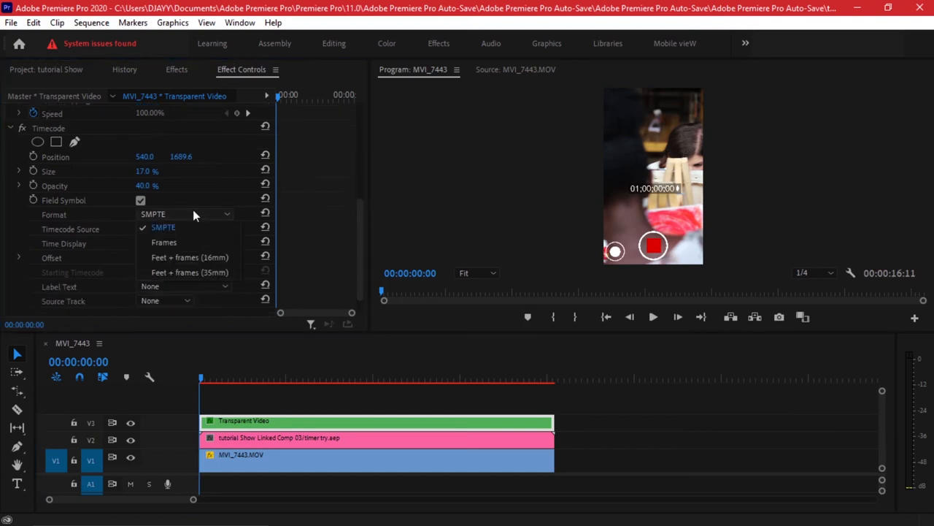
left_click(164, 228)
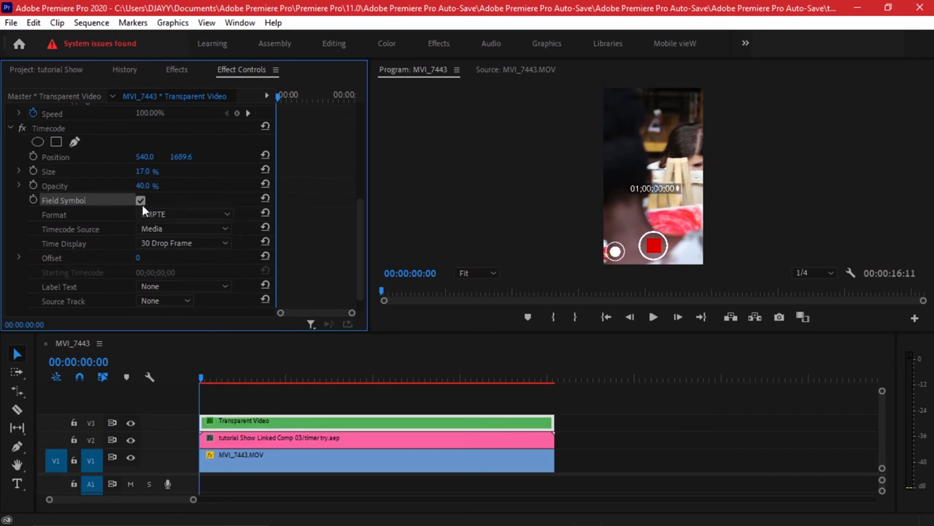
left_click(141, 200)
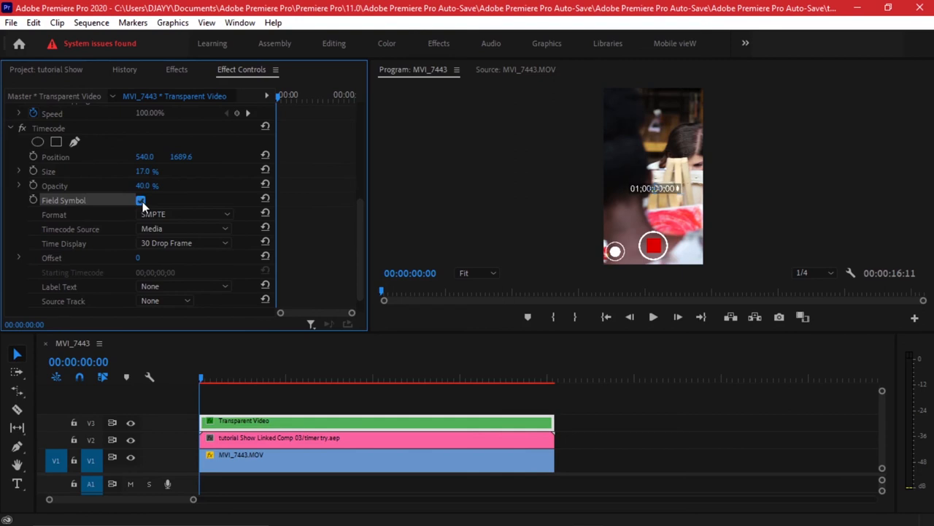
left_click(183, 228)
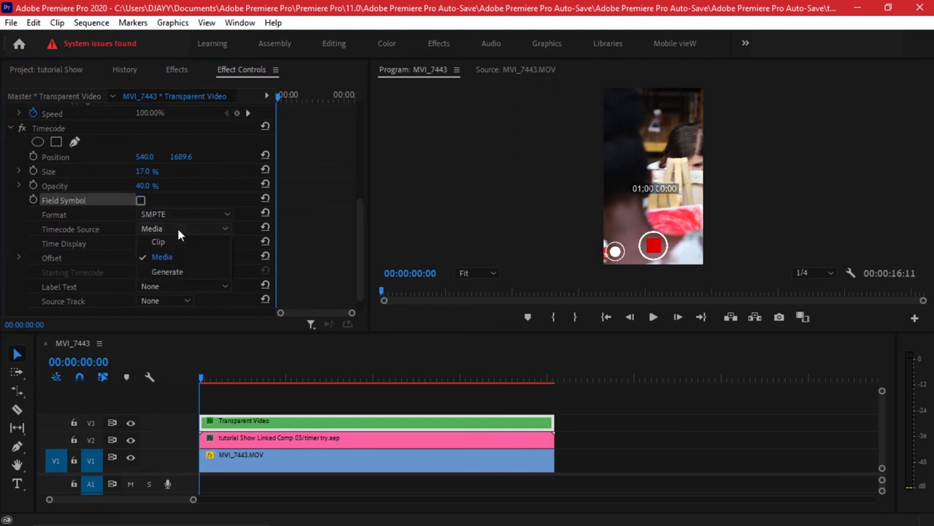
left_click(166, 270)
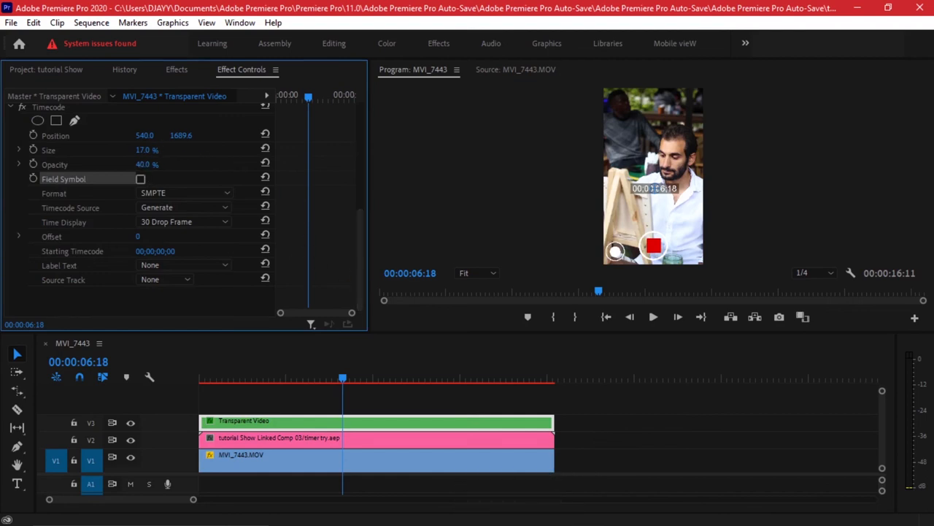
Select the transparent video layer and bring its Motion Rotation setting into view for the 90° turn.
left_click(146, 164)
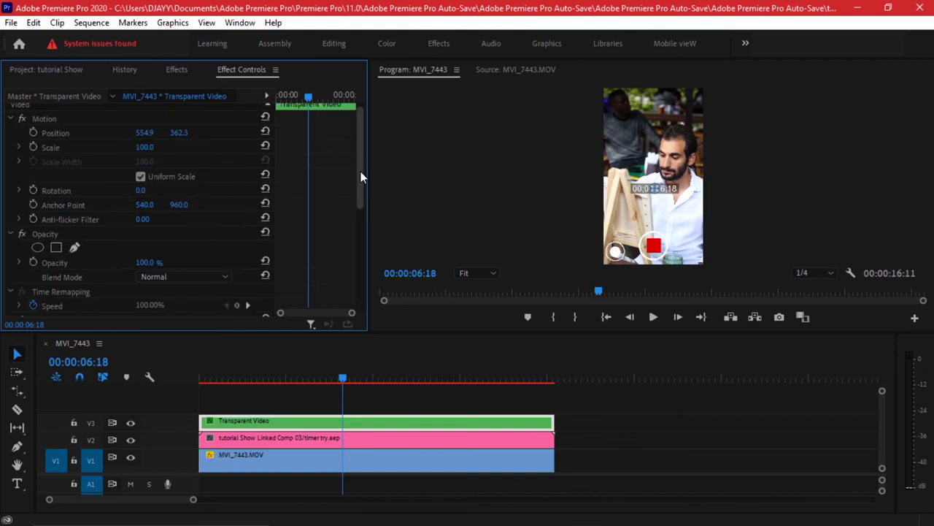
mouse_move(528, 215)
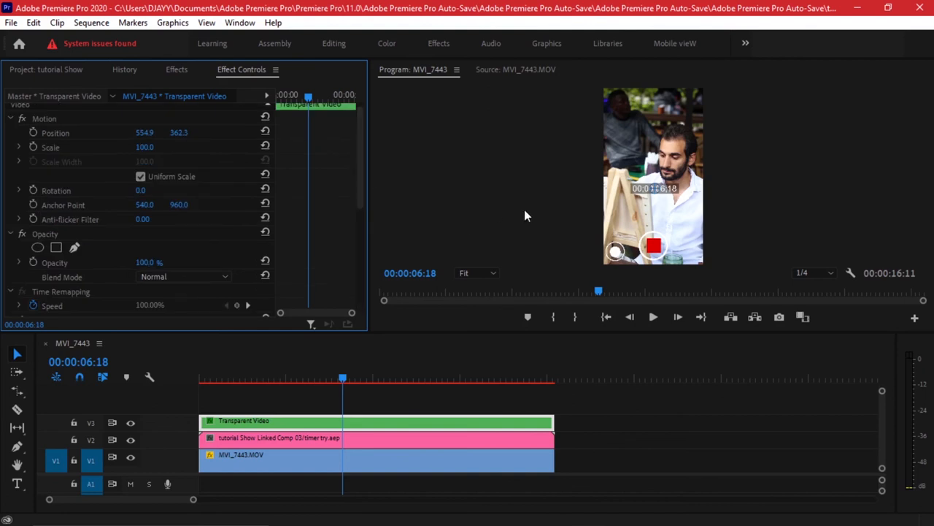
mouse_move(149, 178)
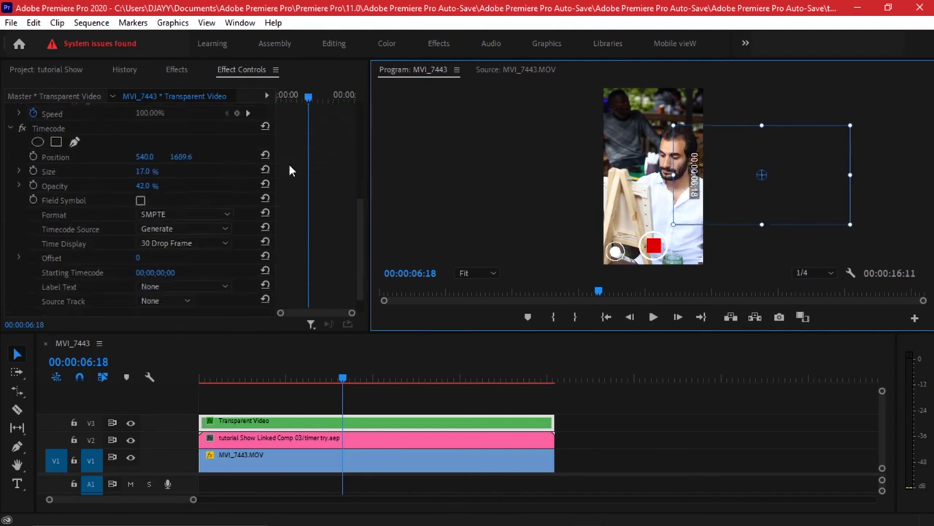
scroll("down", 3)
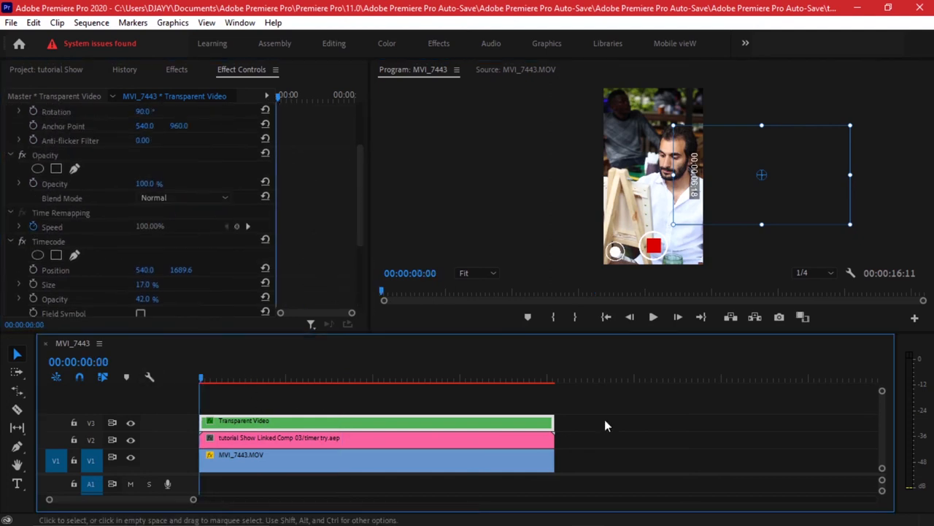
left_click(652, 316)
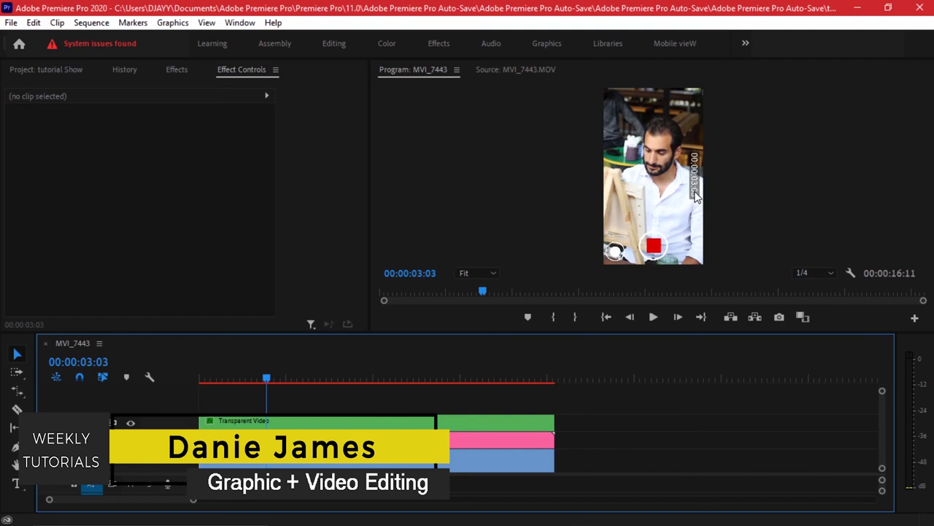
left_click(653, 316)
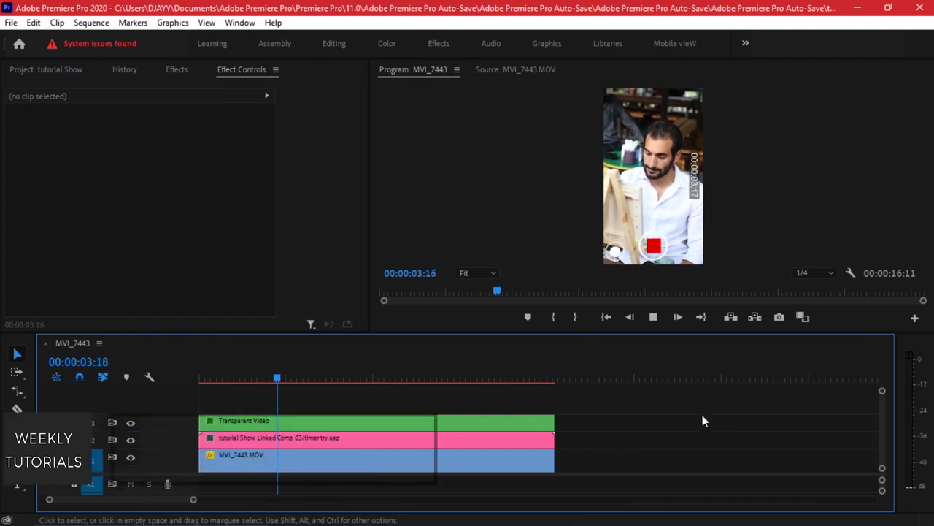